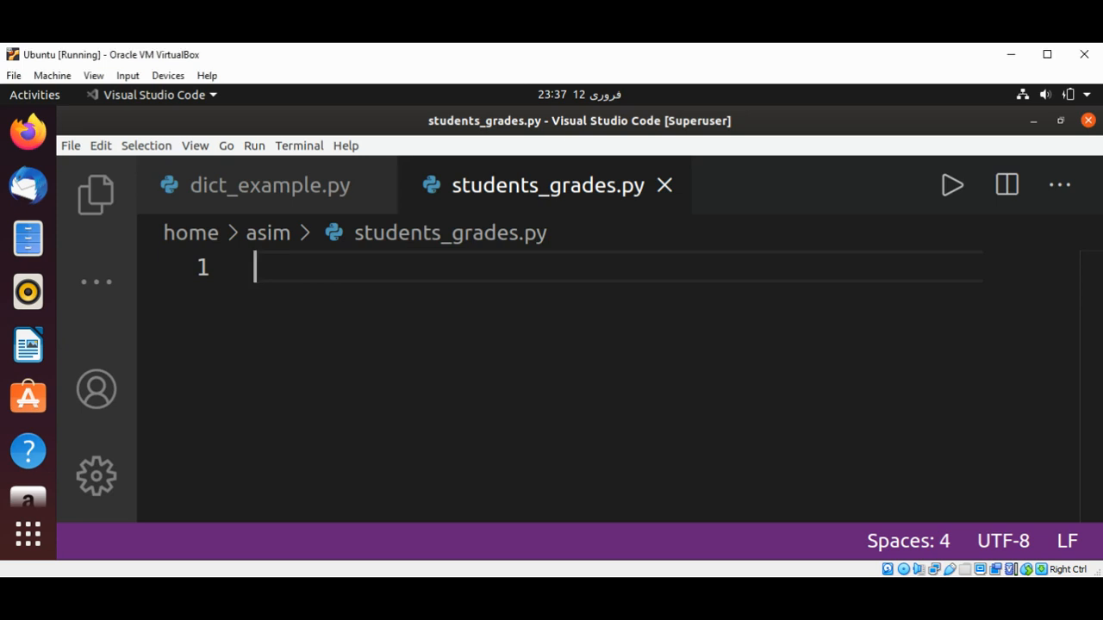
mouse_move(606, 62)
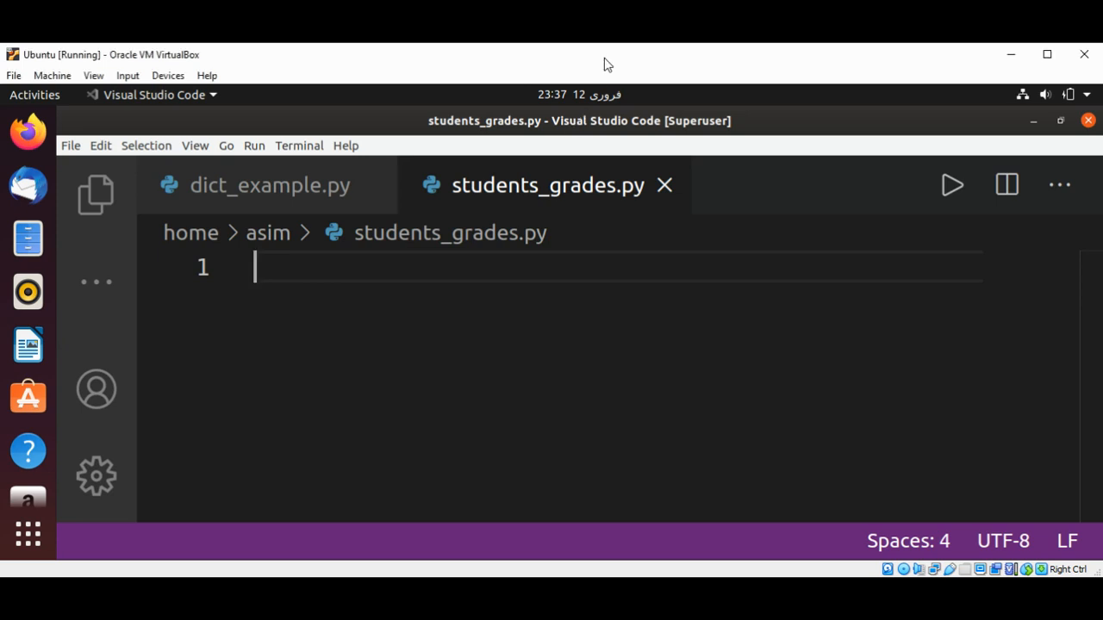
mouse_move(371, 186)
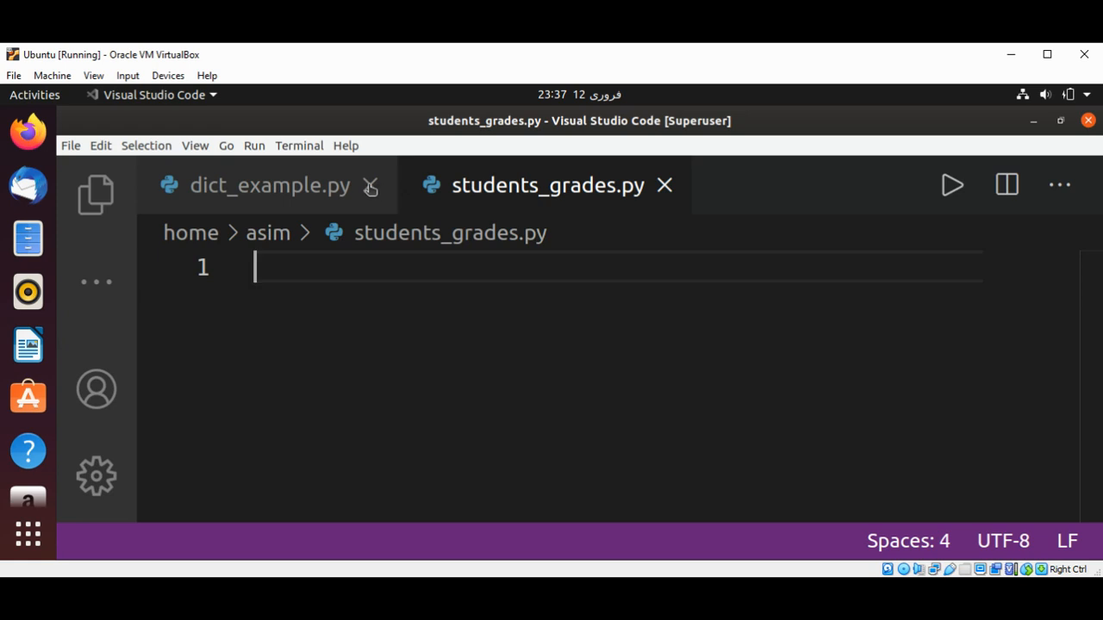
- Close the dict_example.py tab so only students_grades.py stays open
left_click(370, 186)
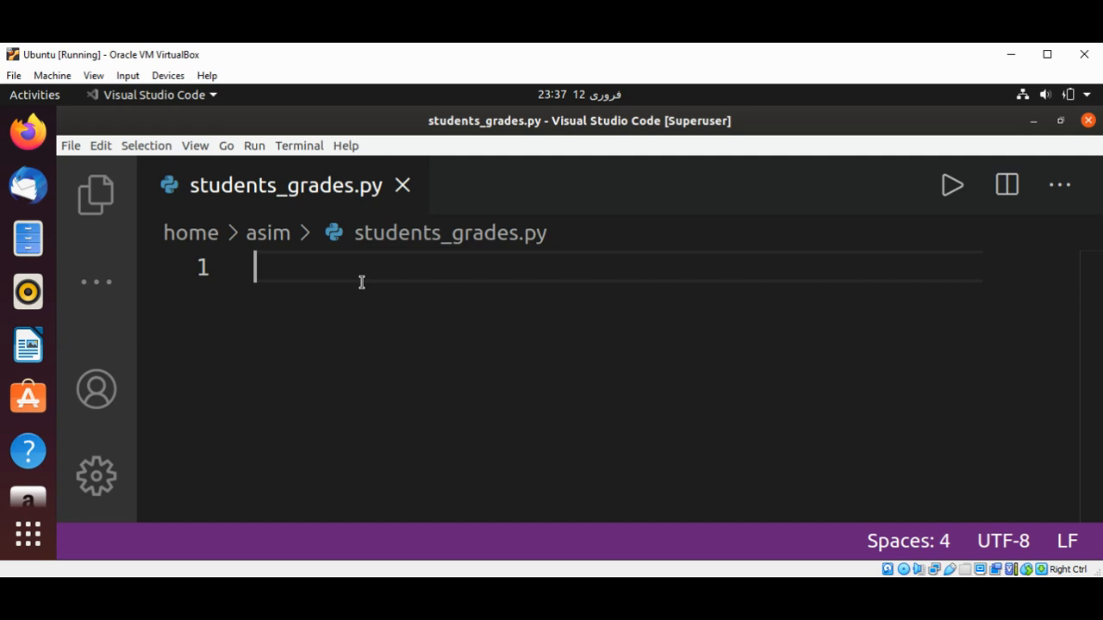
- Begin the students_grades dictionary with 'Tom': [90, 80, 100]
type("stude")
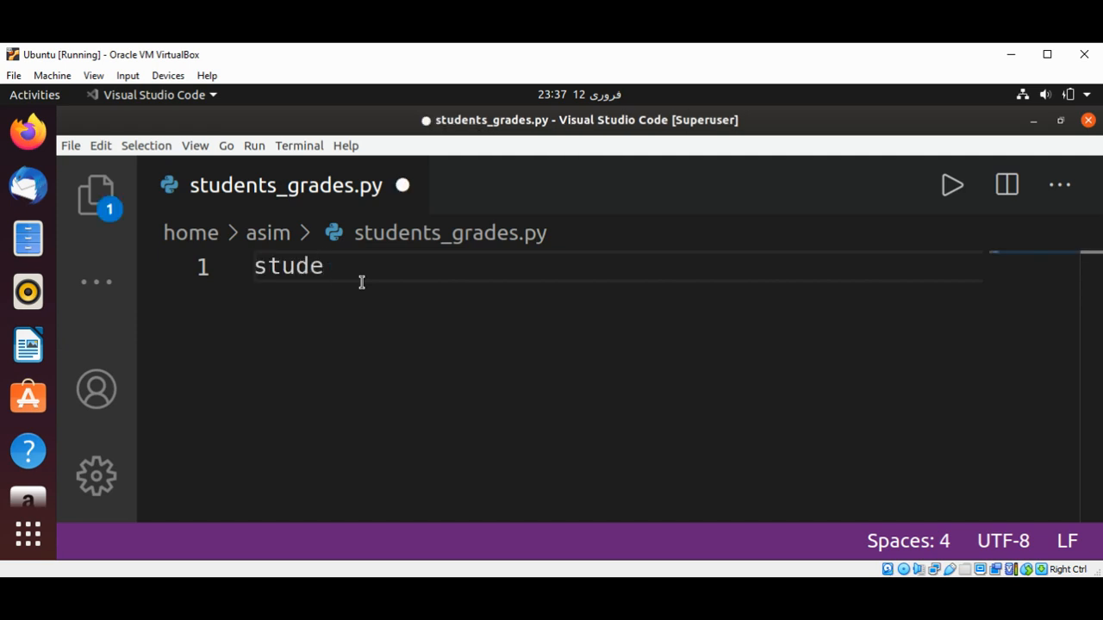
type("nts")
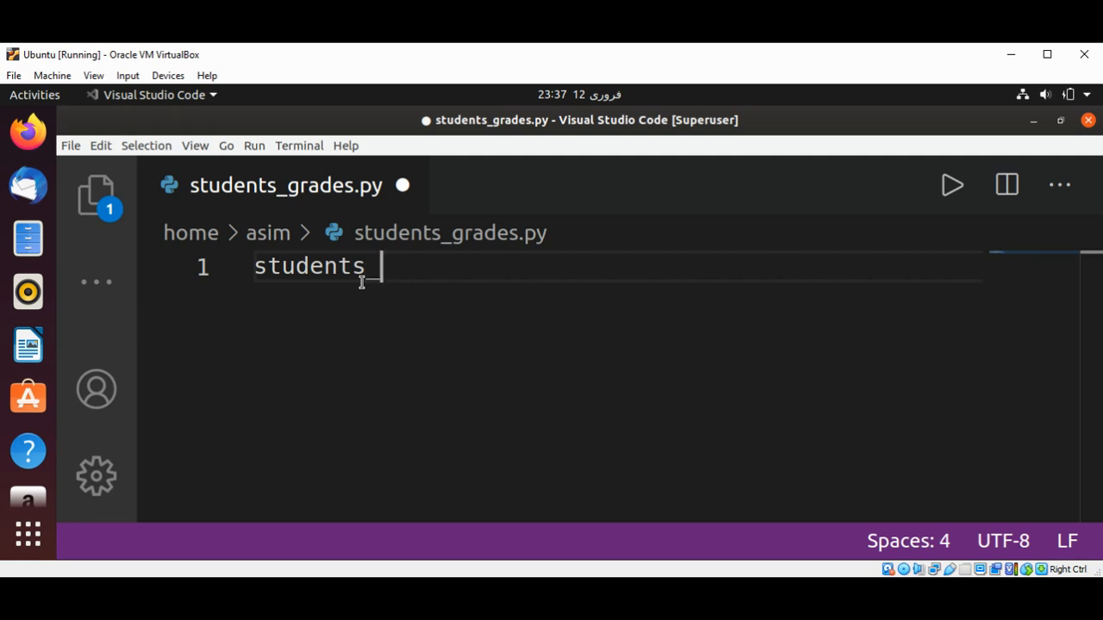
type("_grade")
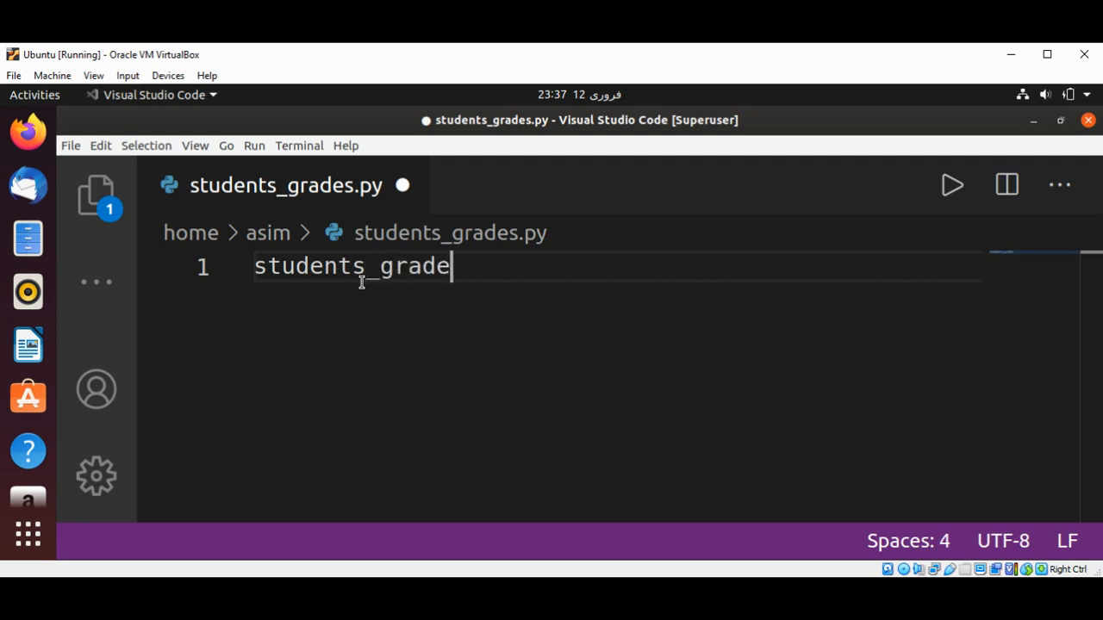
type("s")
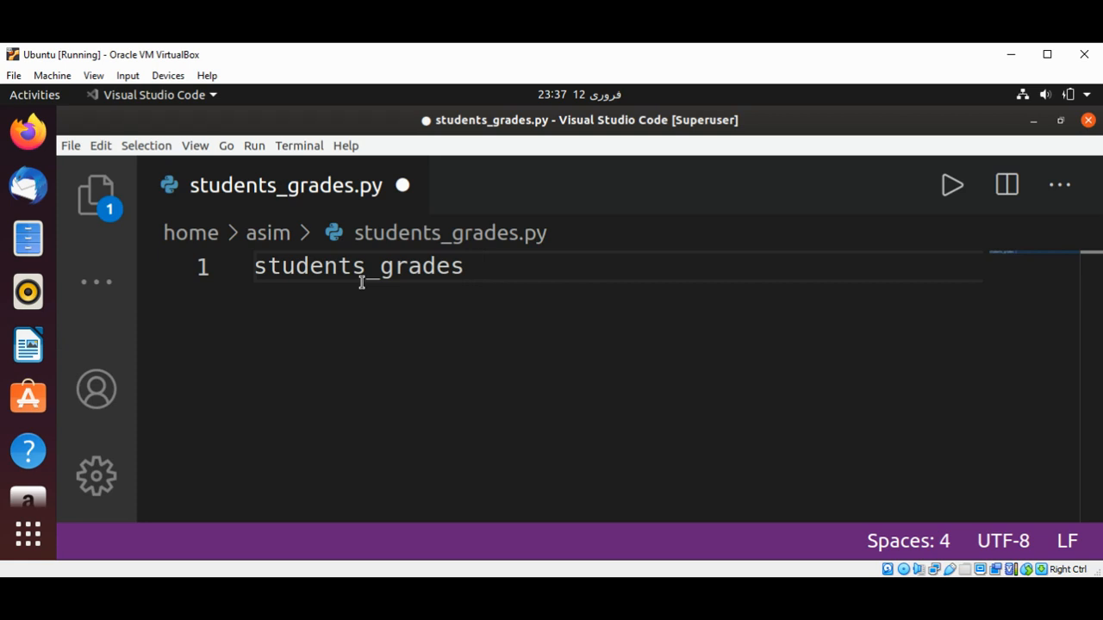
type("= []")
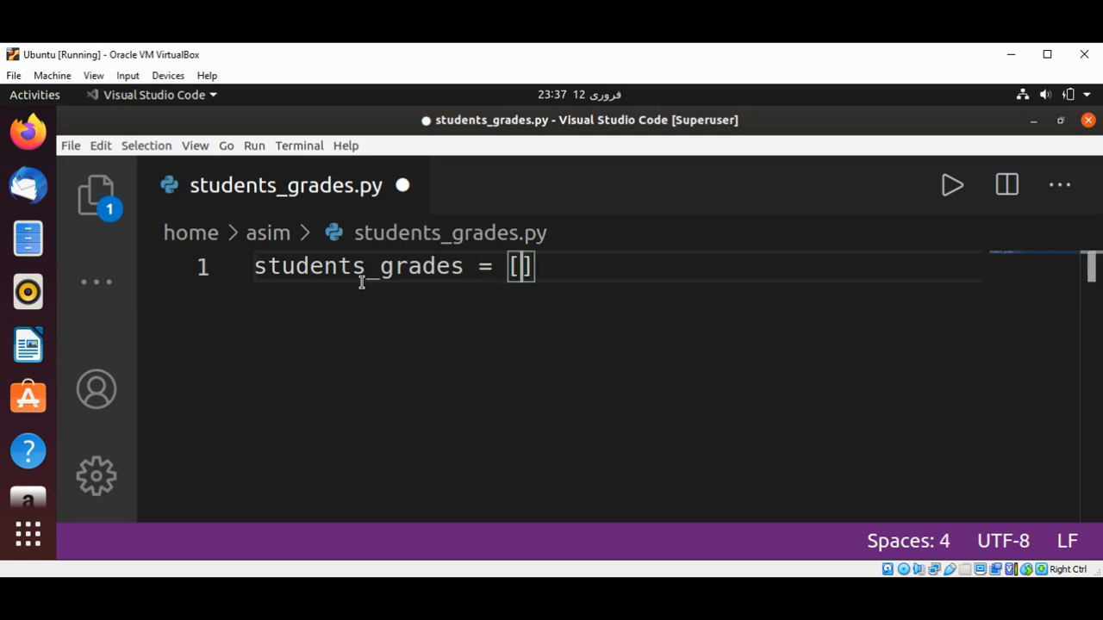
type("{")
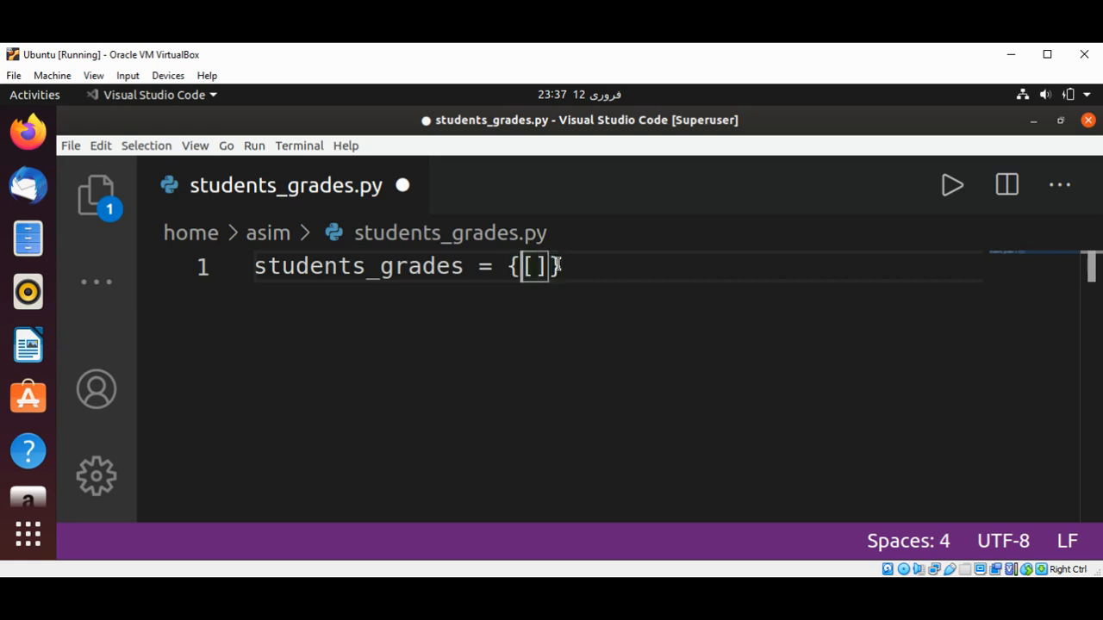
type("'")
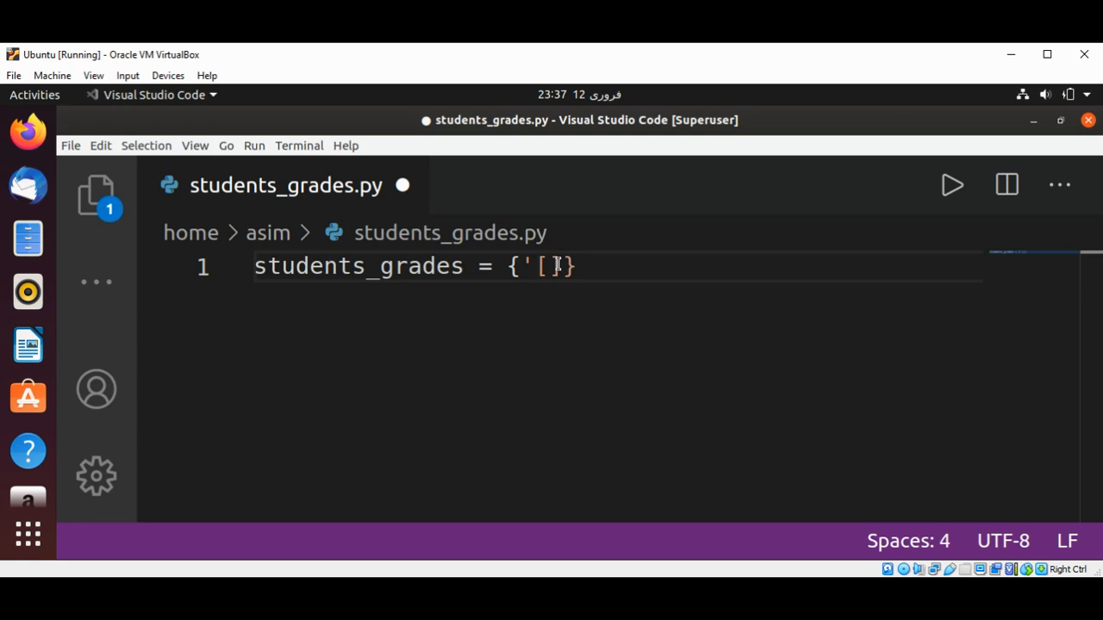
type("Tom")
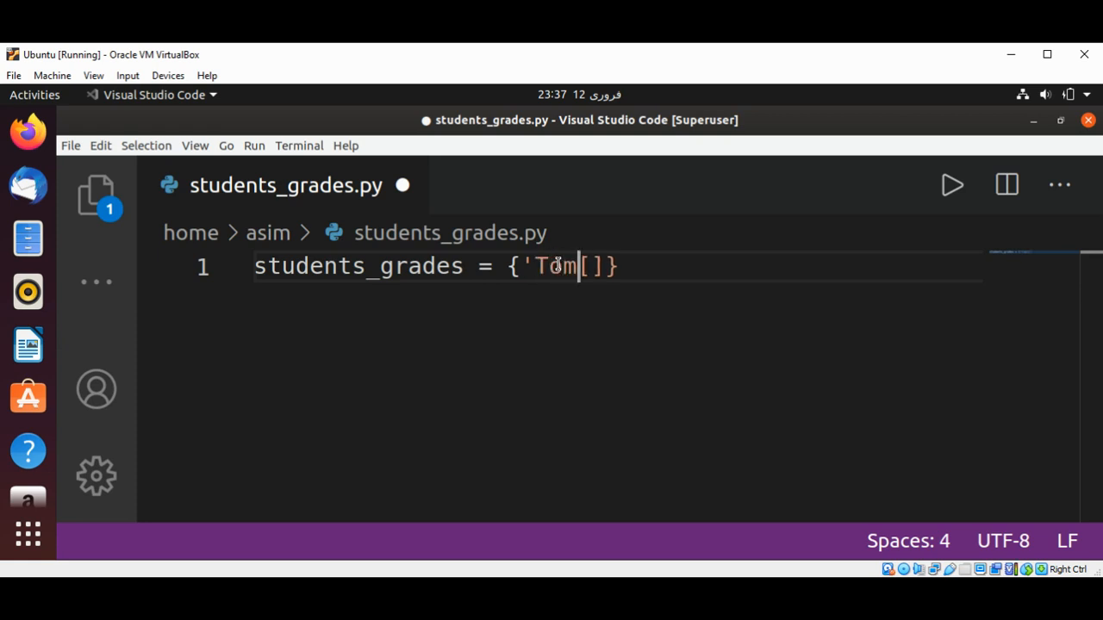
type("'")
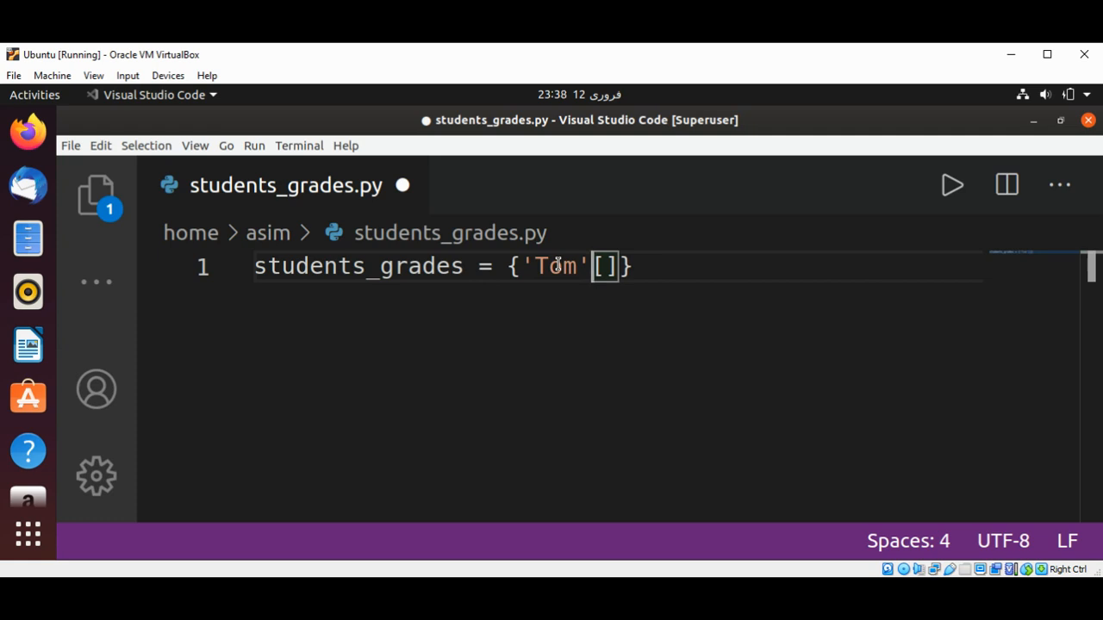
type(":")
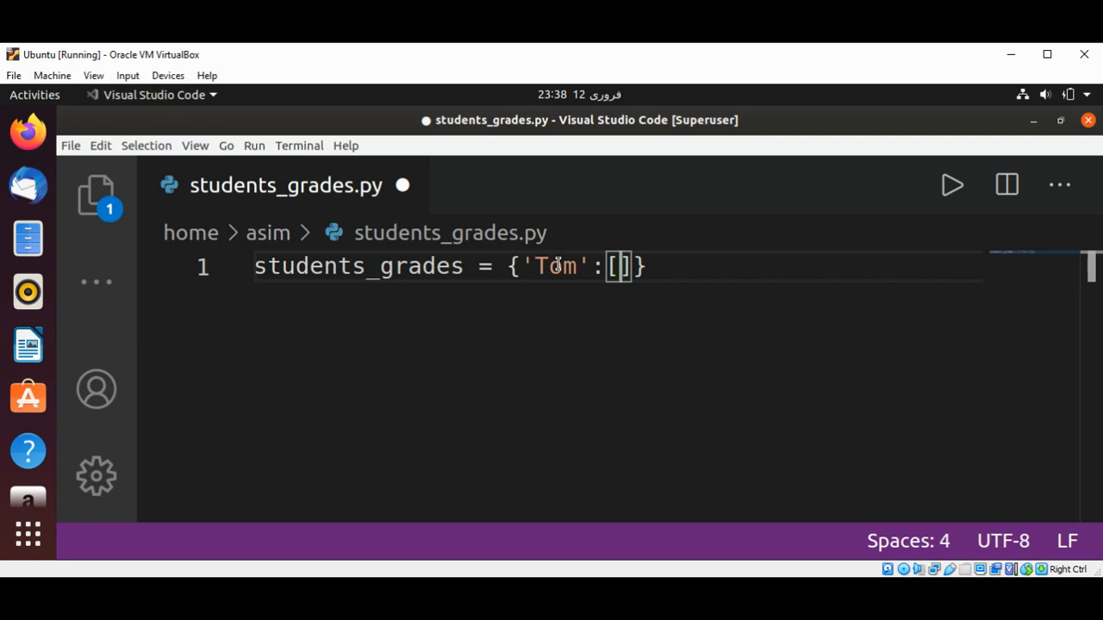
type("90,")
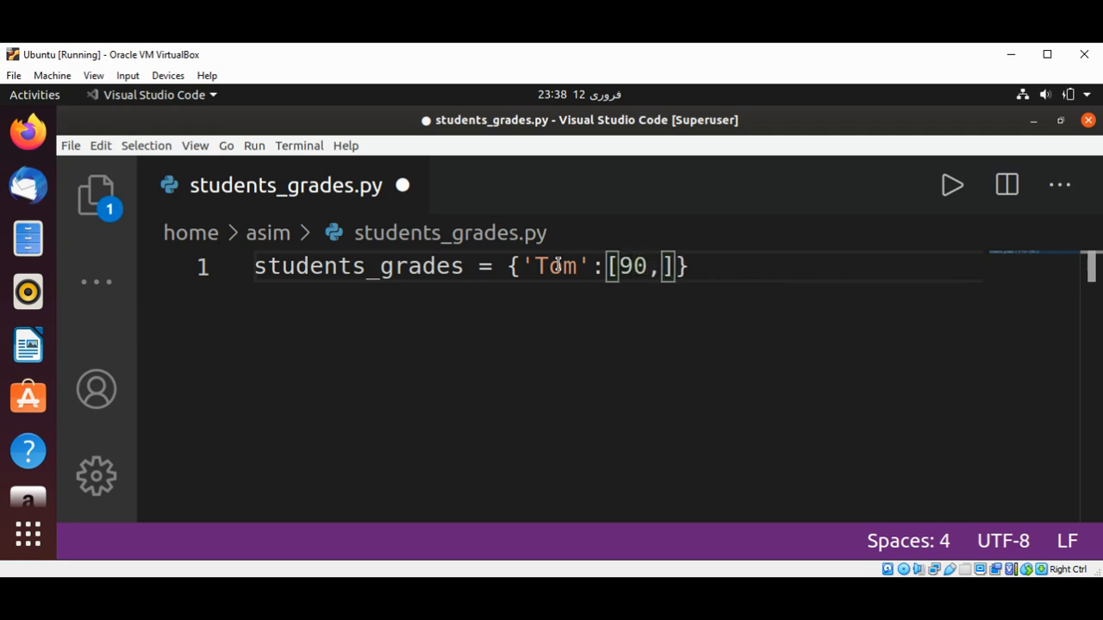
type("80,")
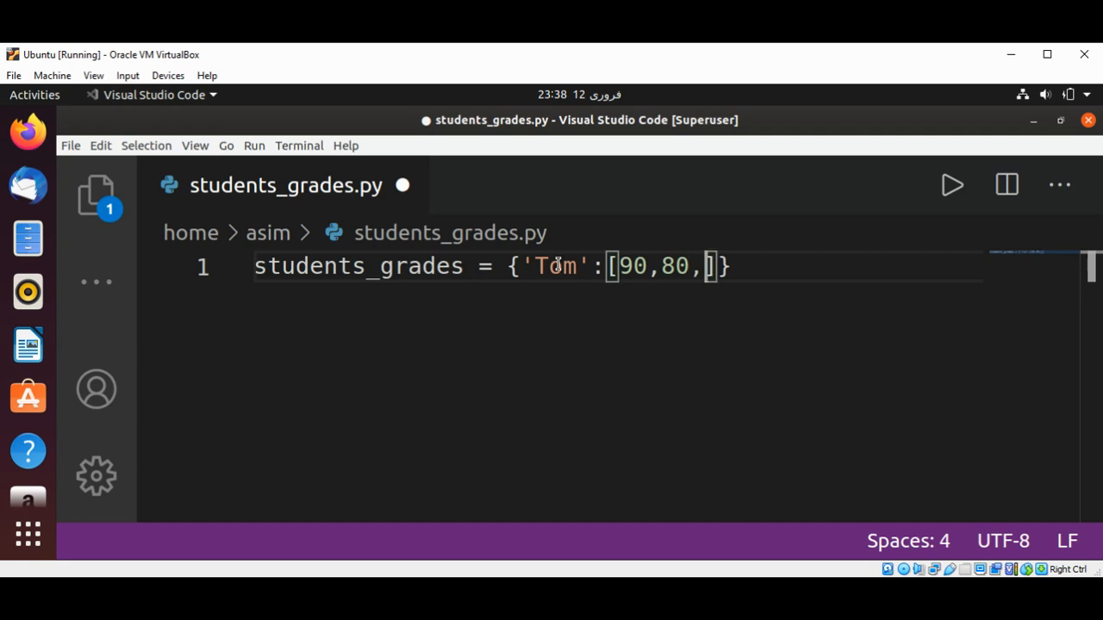
type("1")
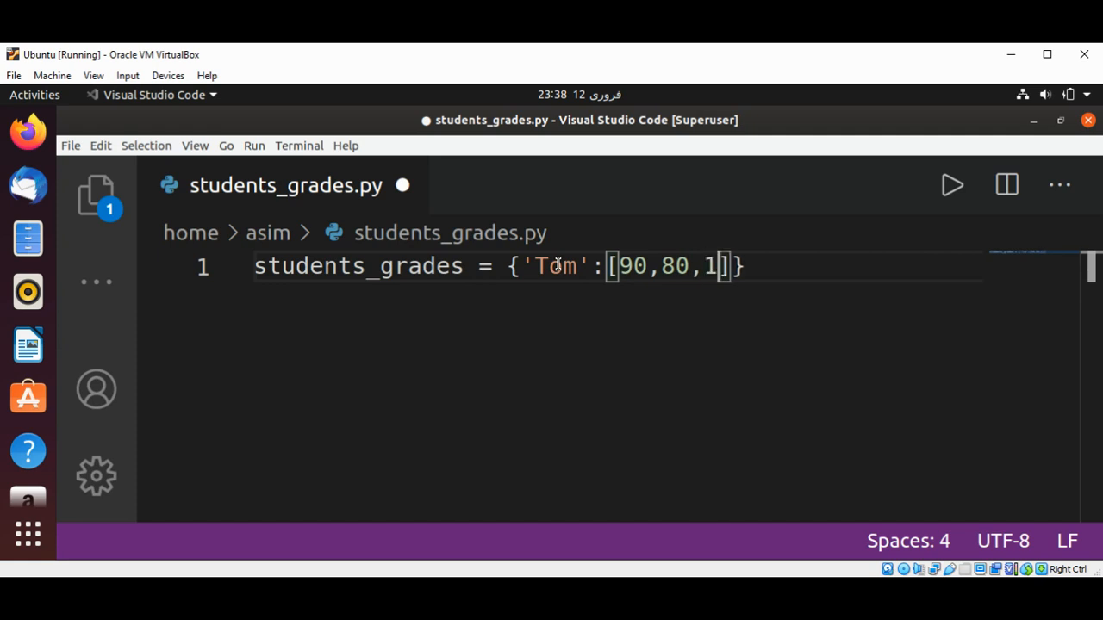
type("00")
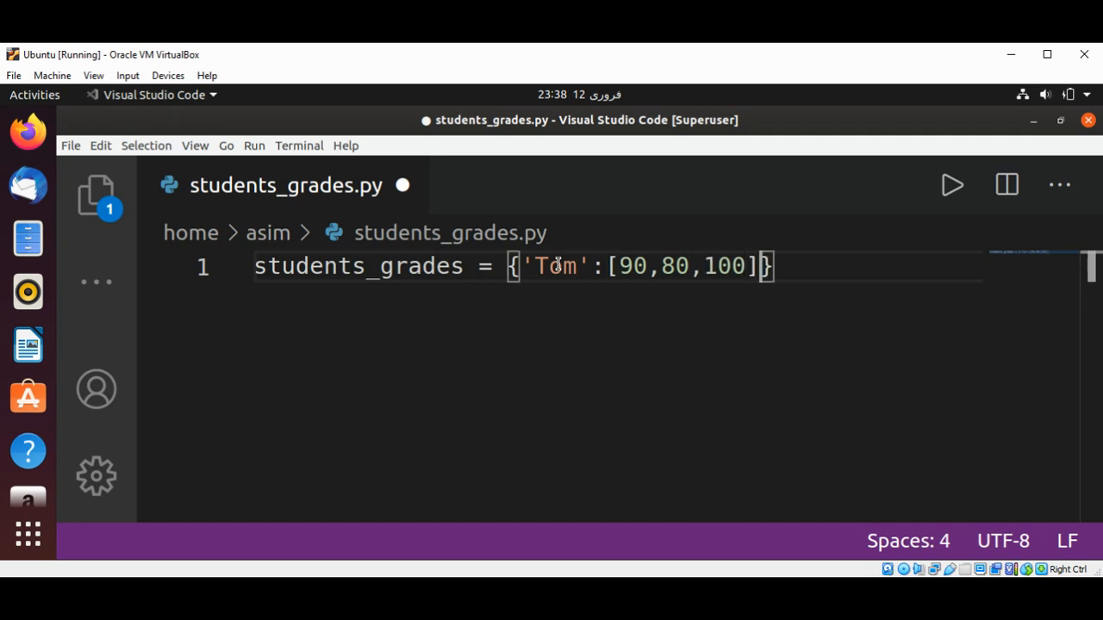
type(",")
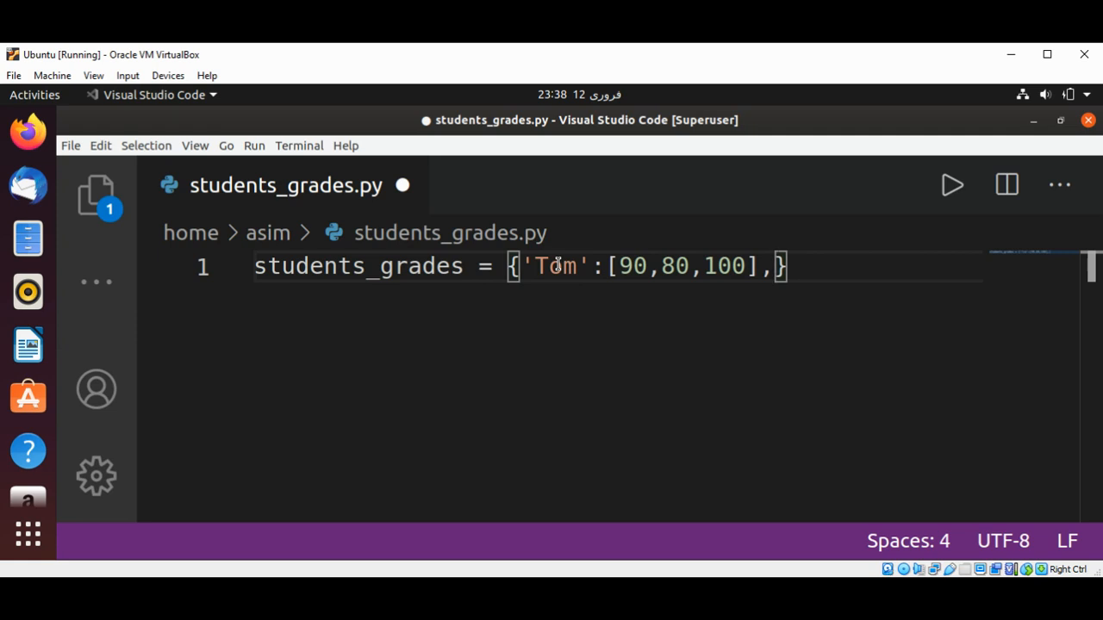
- Add 'Mike': [70, 60, 90] and start John's grade list in the dictionary
type("''")
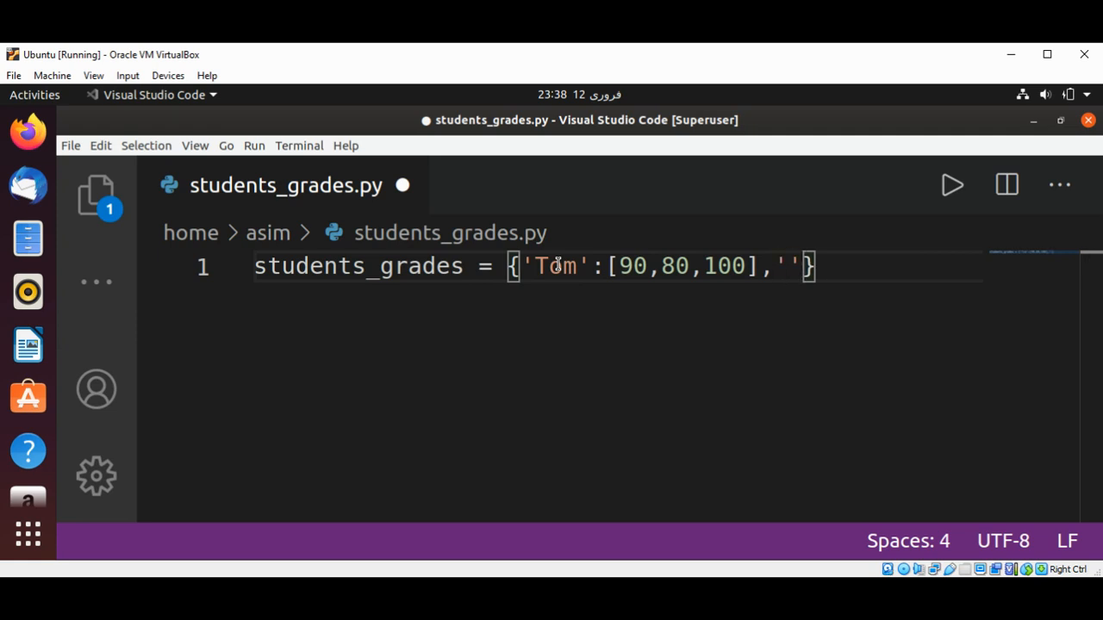
type("Mike")
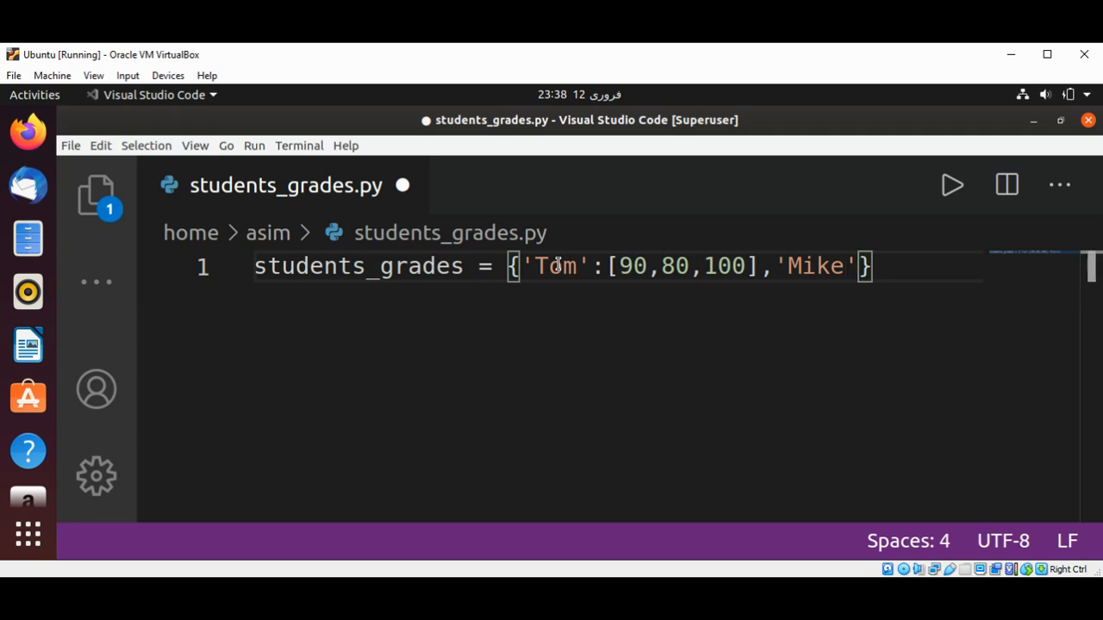
type(":")
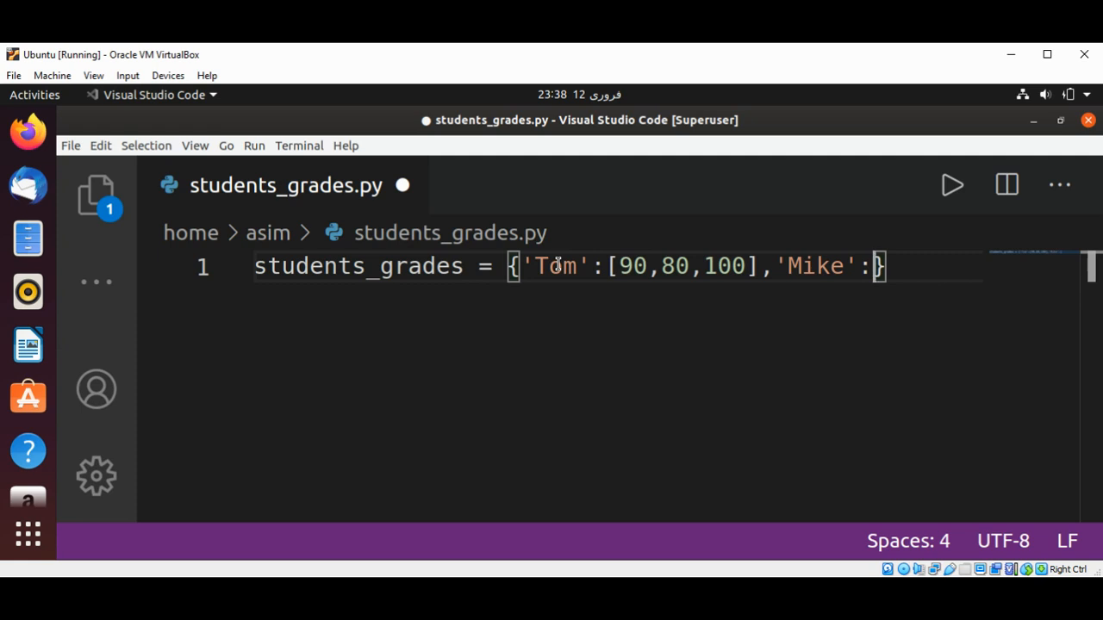
type("[")
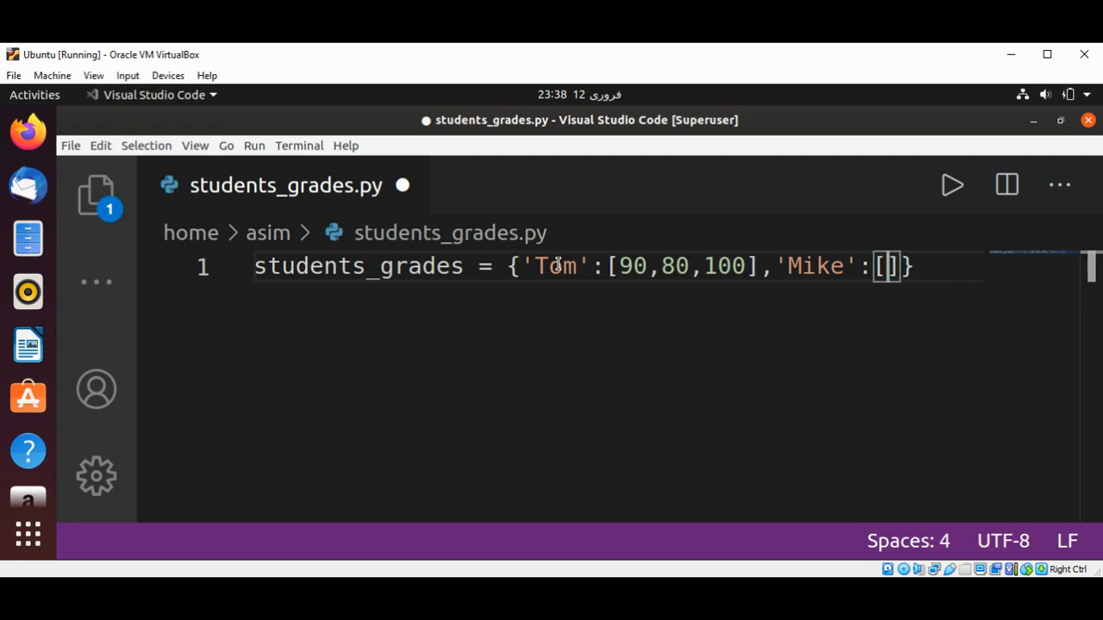
type("7")
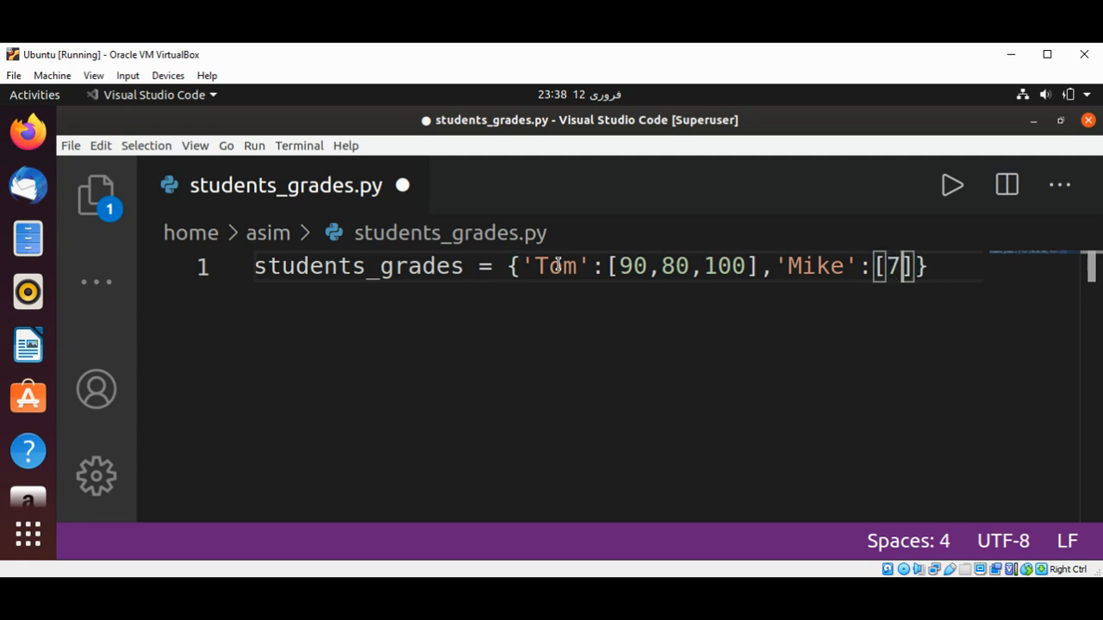
type("0,60")
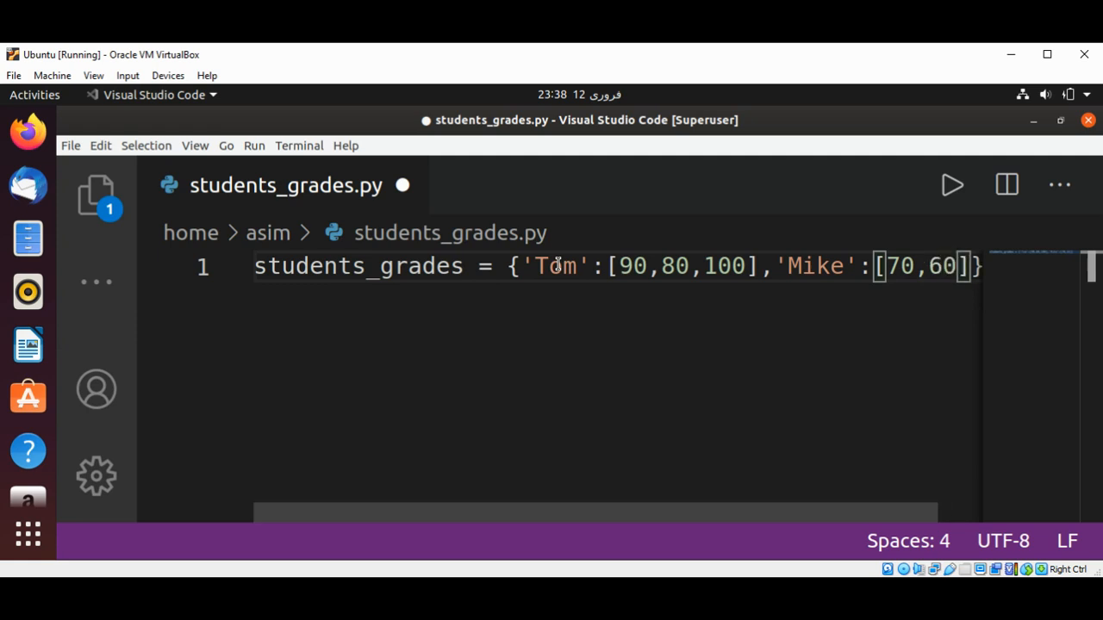
type("90")
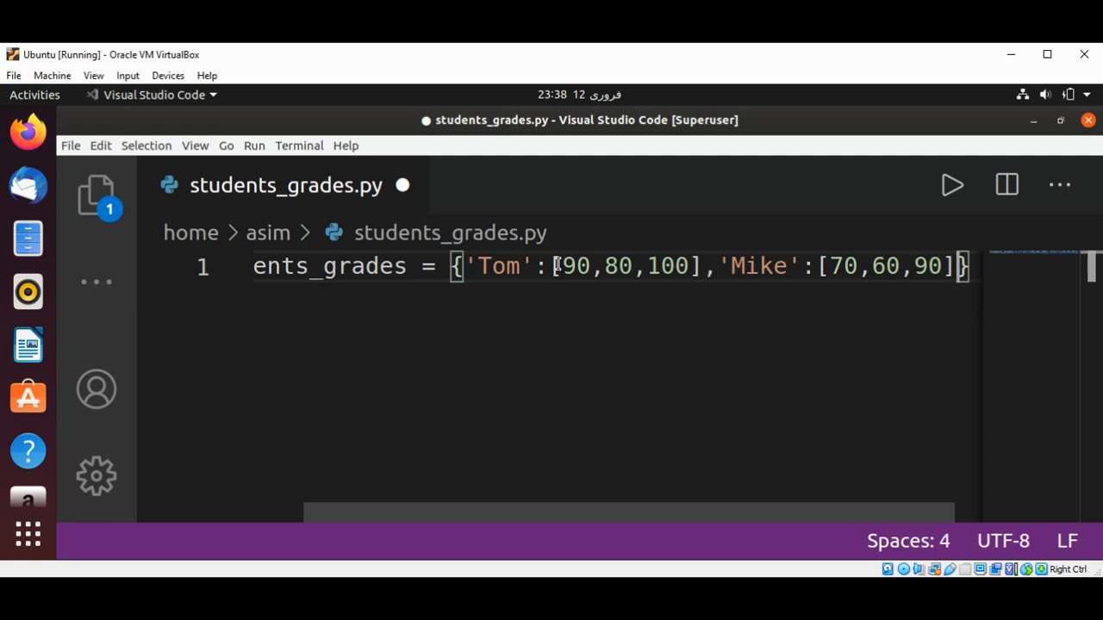
type(",")
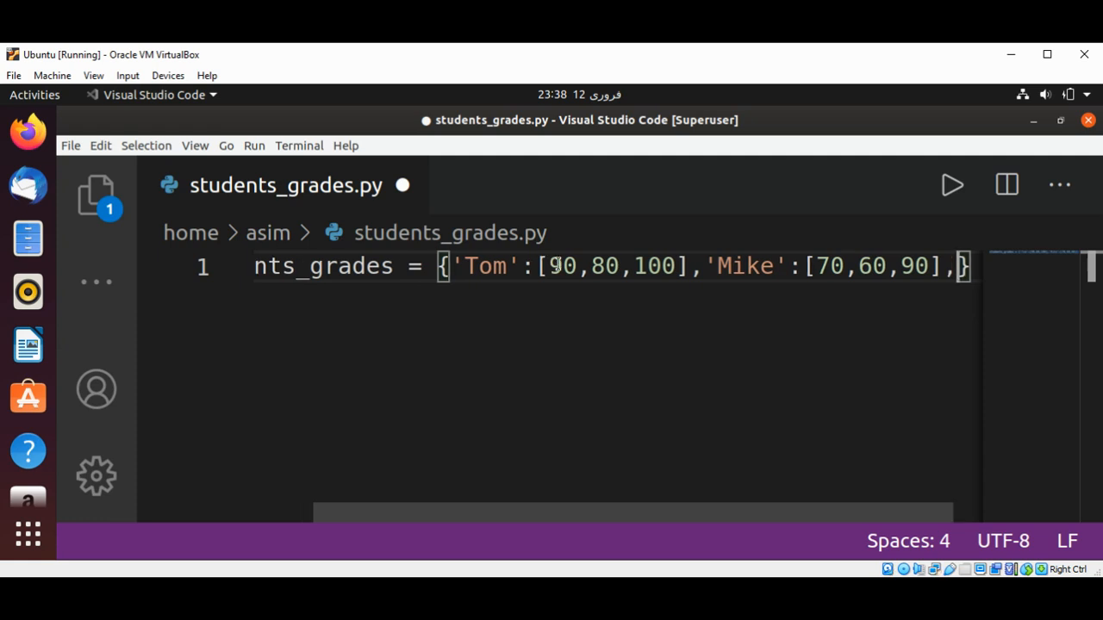
type("'John':[")
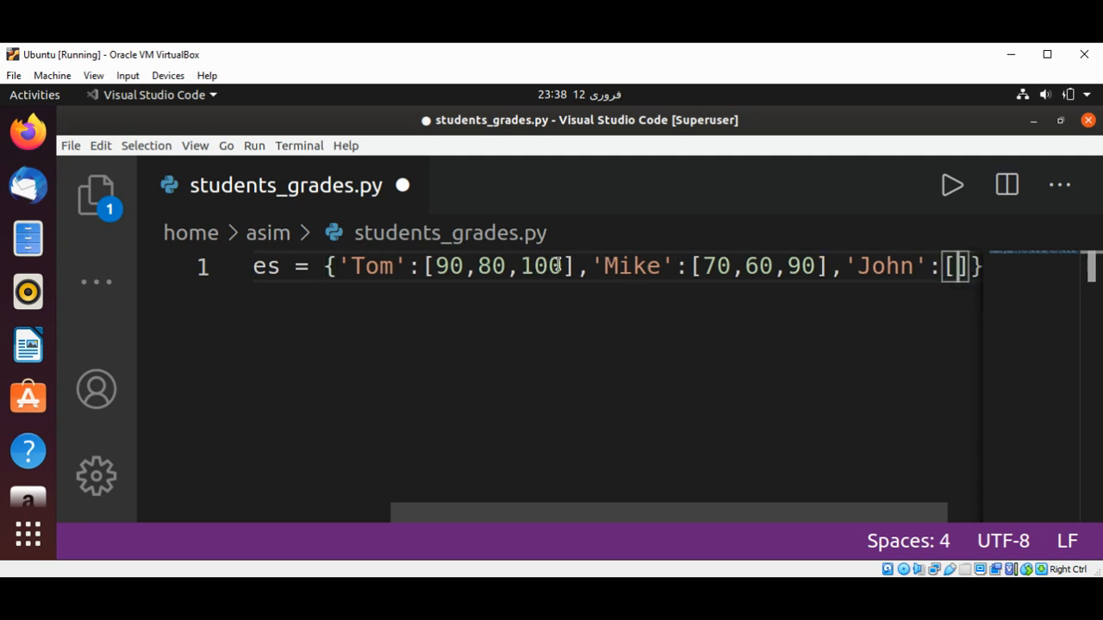
type("7")
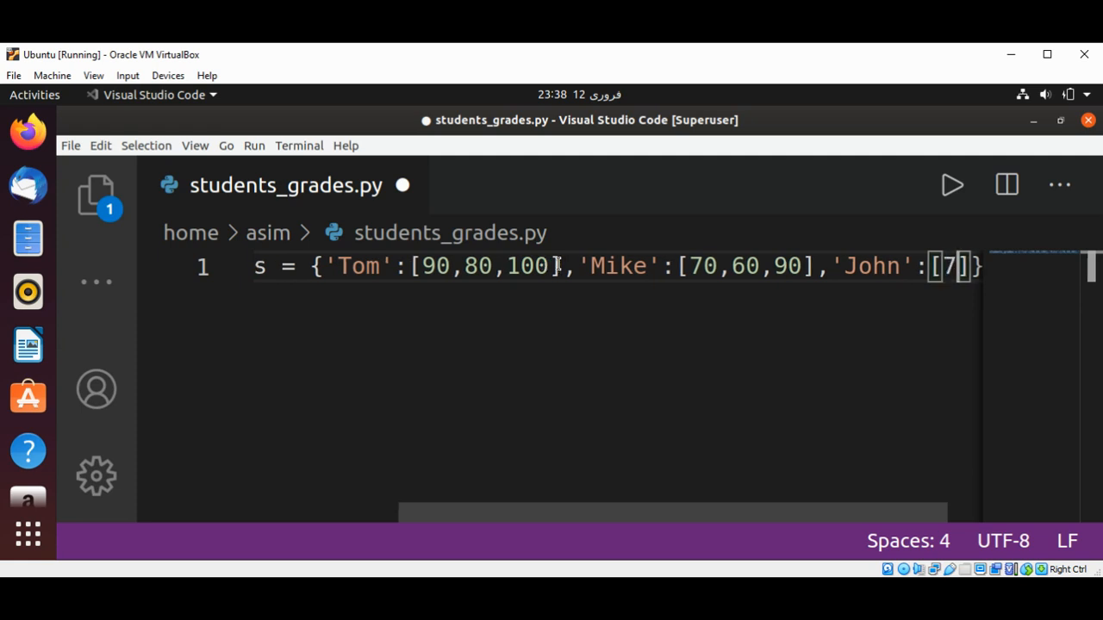
type("0,")
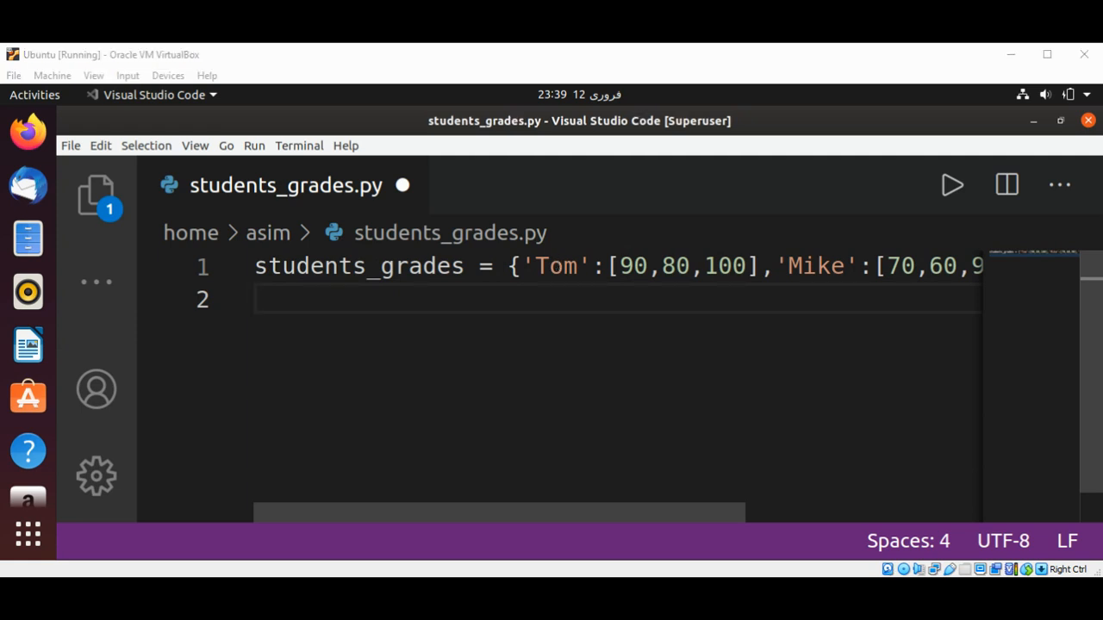
- Define grades_total = 0 and grades_count = 0 below the dictionary
key("ctrl+s")
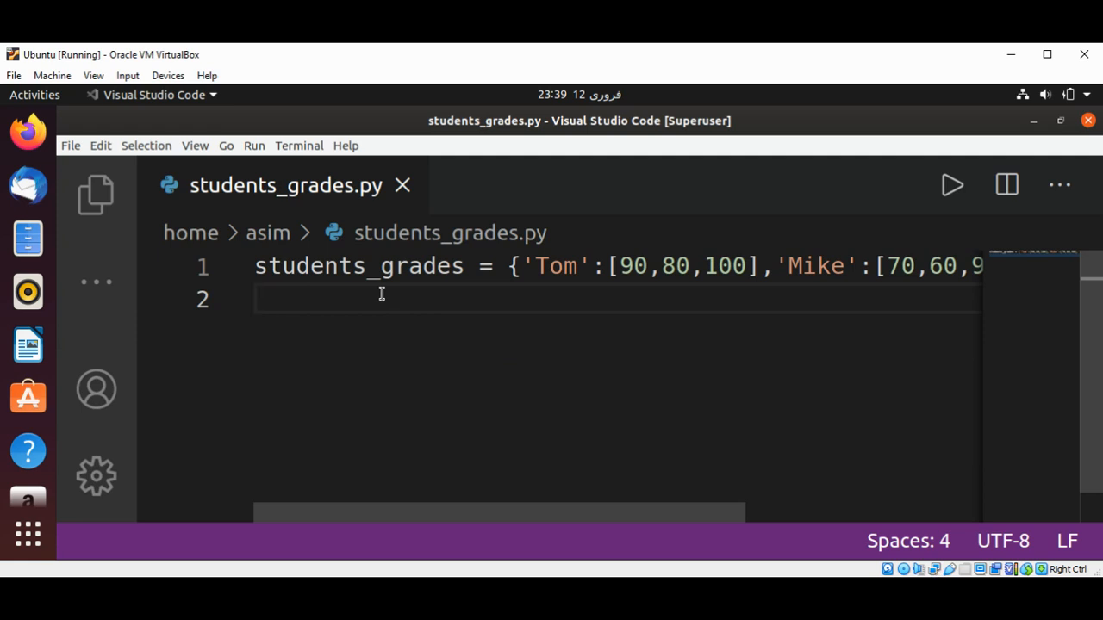
type("grades")
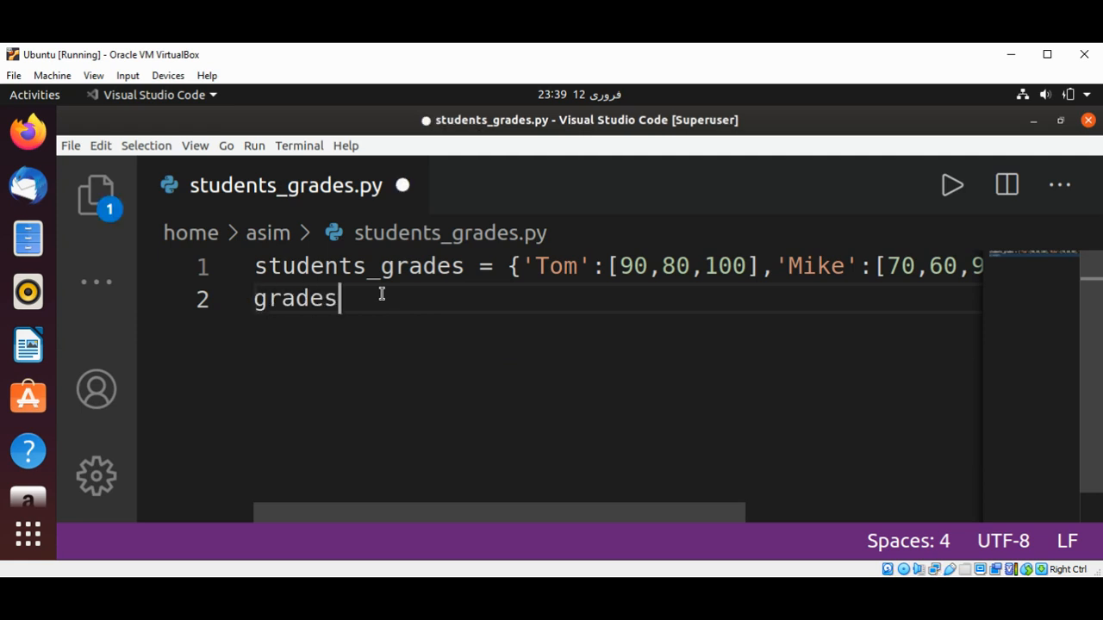
type("_t")
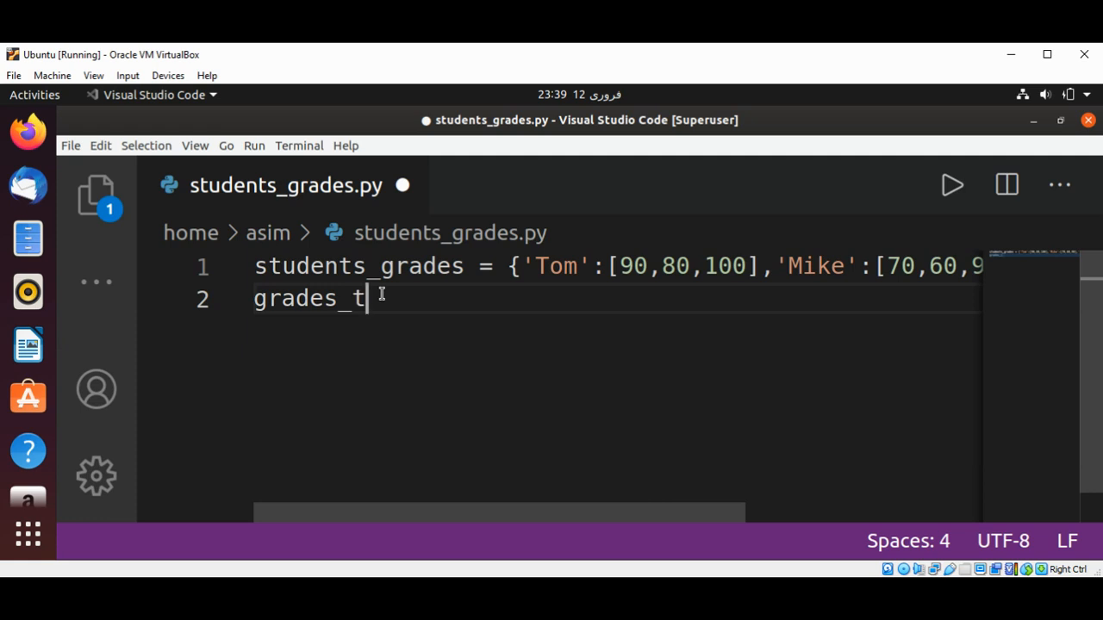
type("otal =")
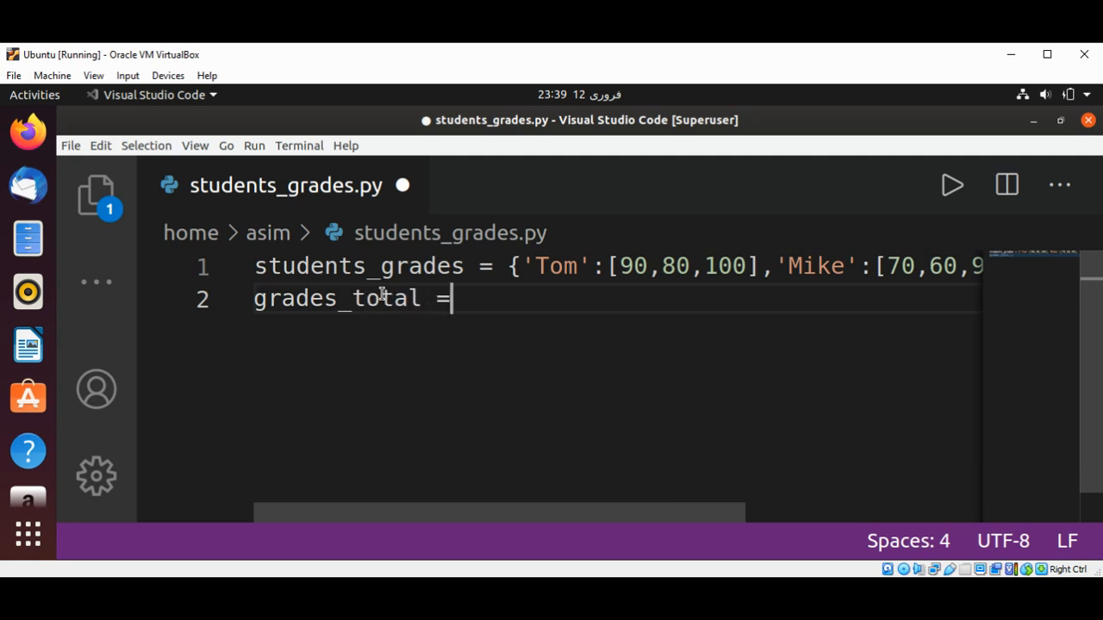
key("Enter")
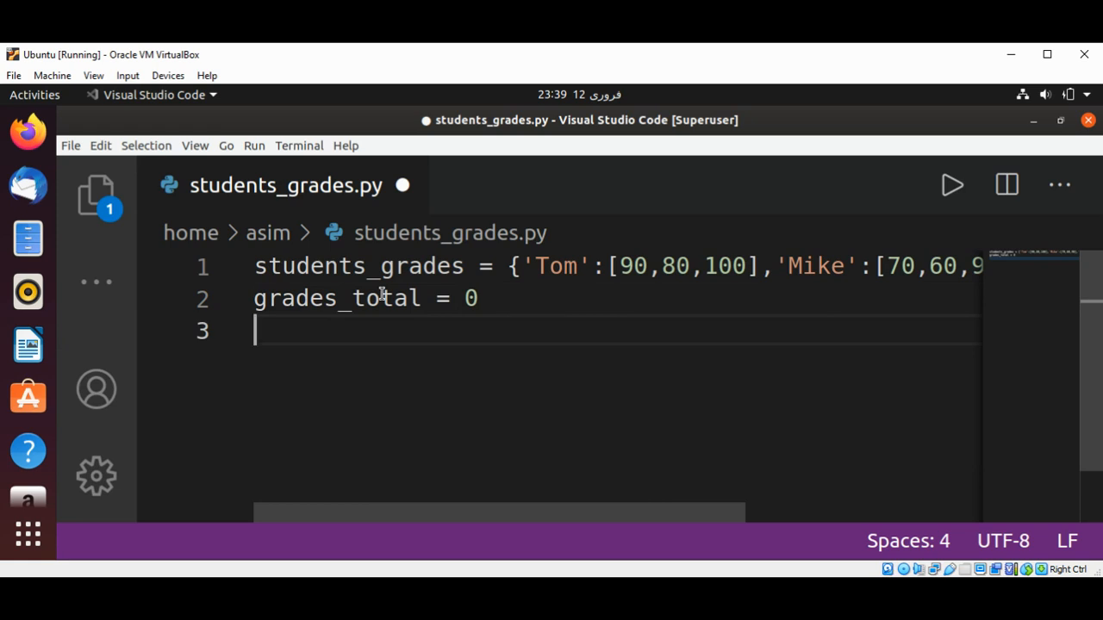
type("grades_co")
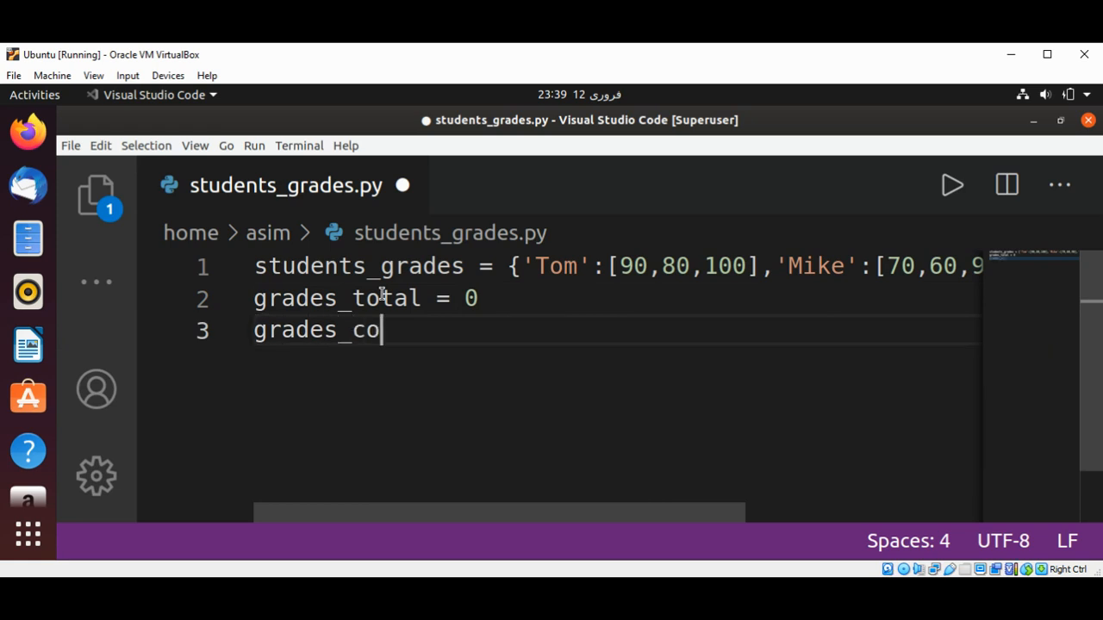
type("unt = 0")
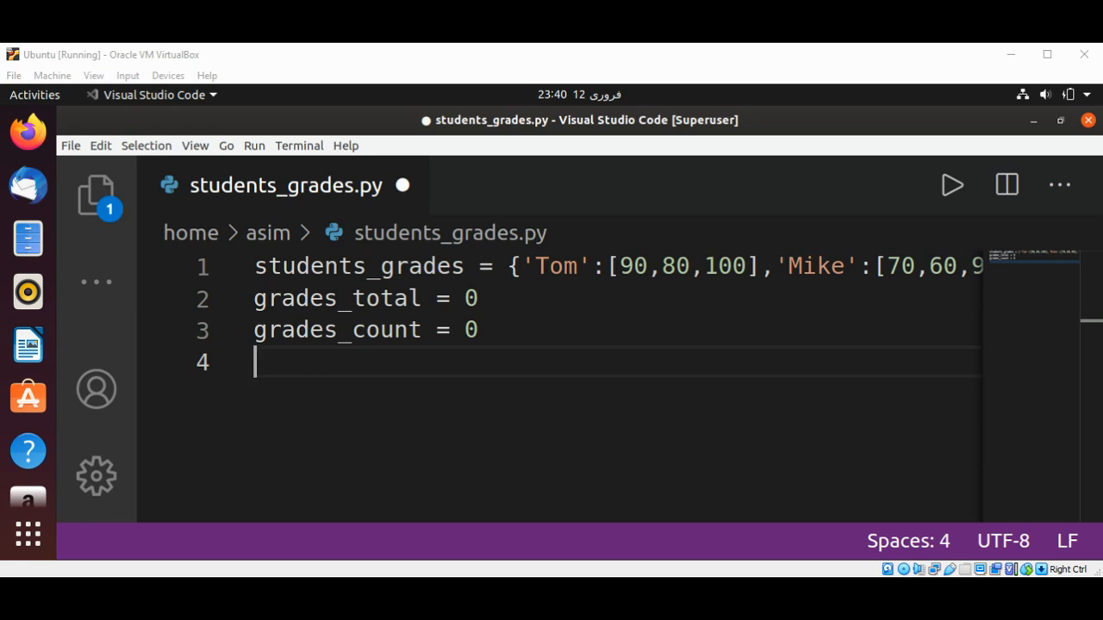
- Write the loop header for name, grades in students_grades.items(): on line 5
key("Enter")
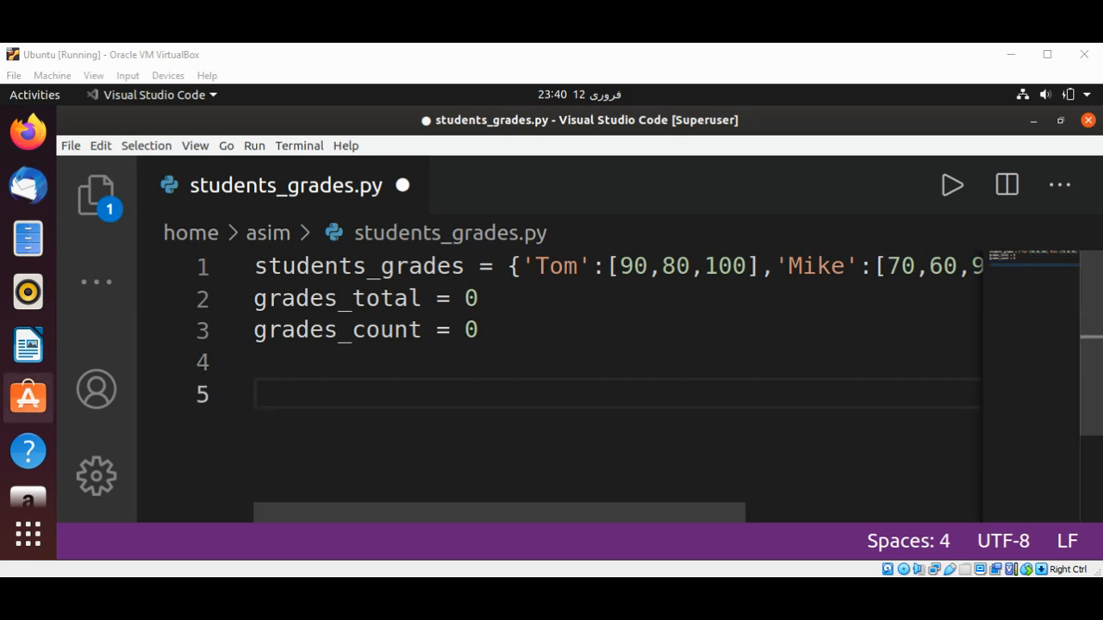
left_click(300, 393)
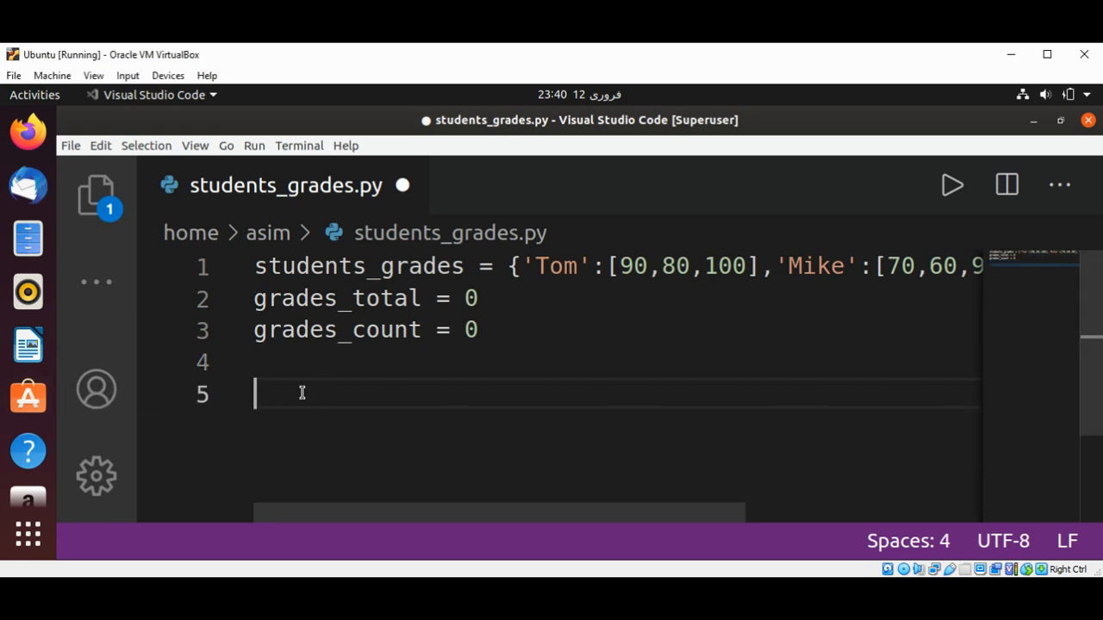
type("for name")
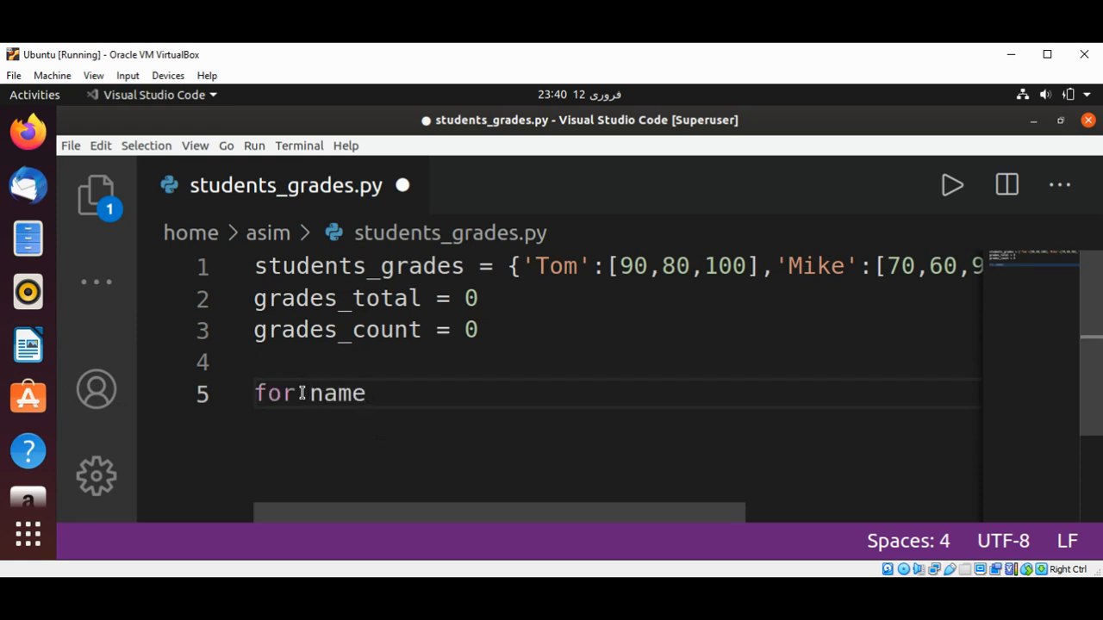
type(", gr")
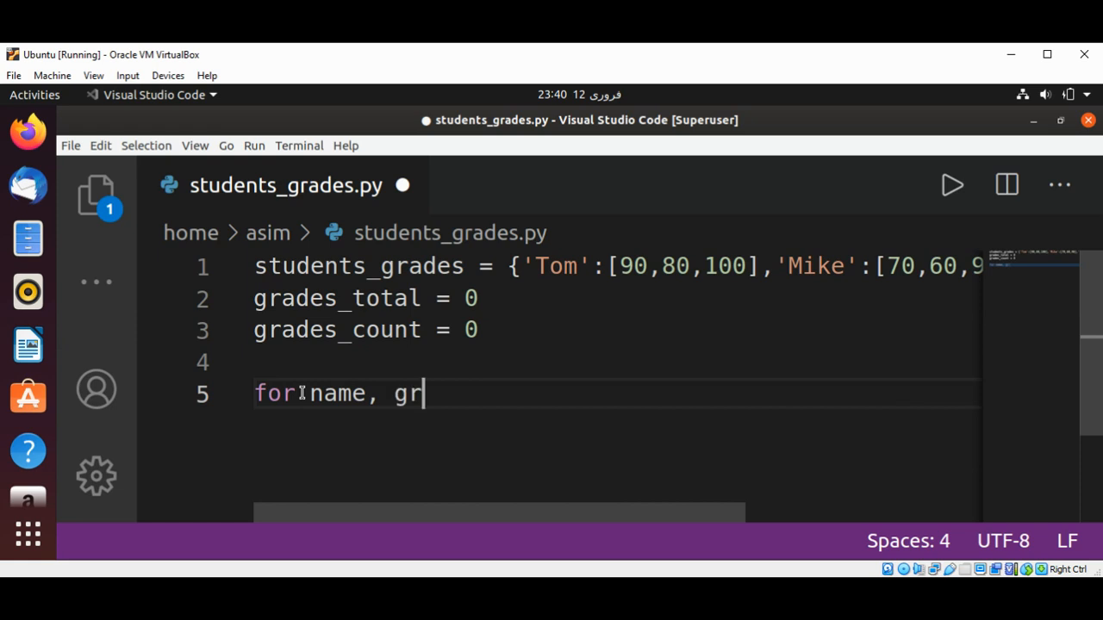
type("ades")
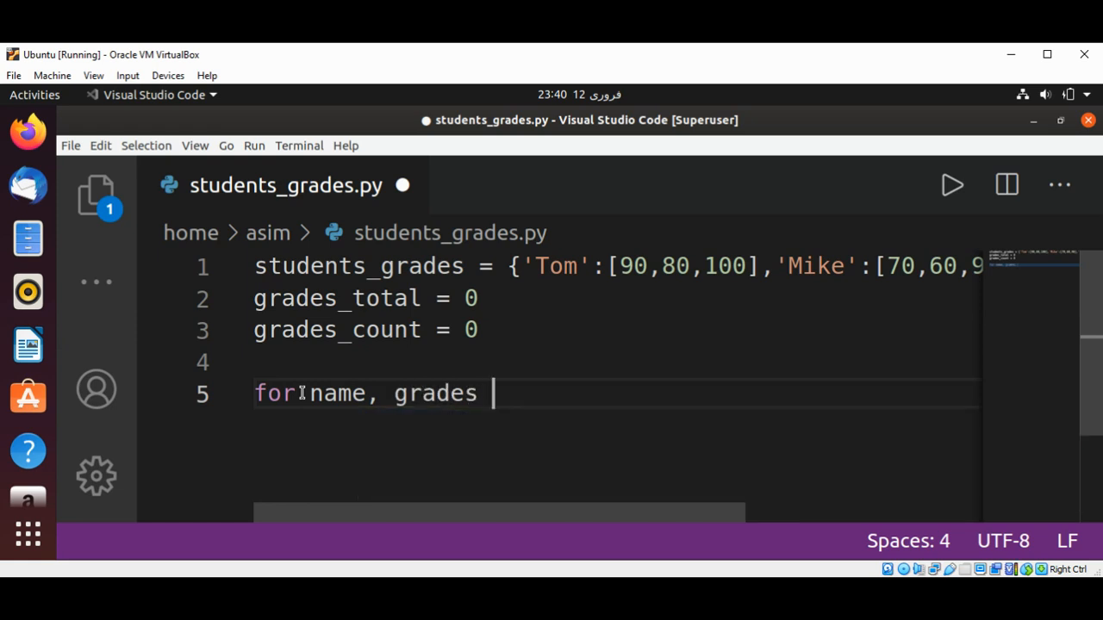
type("in s")
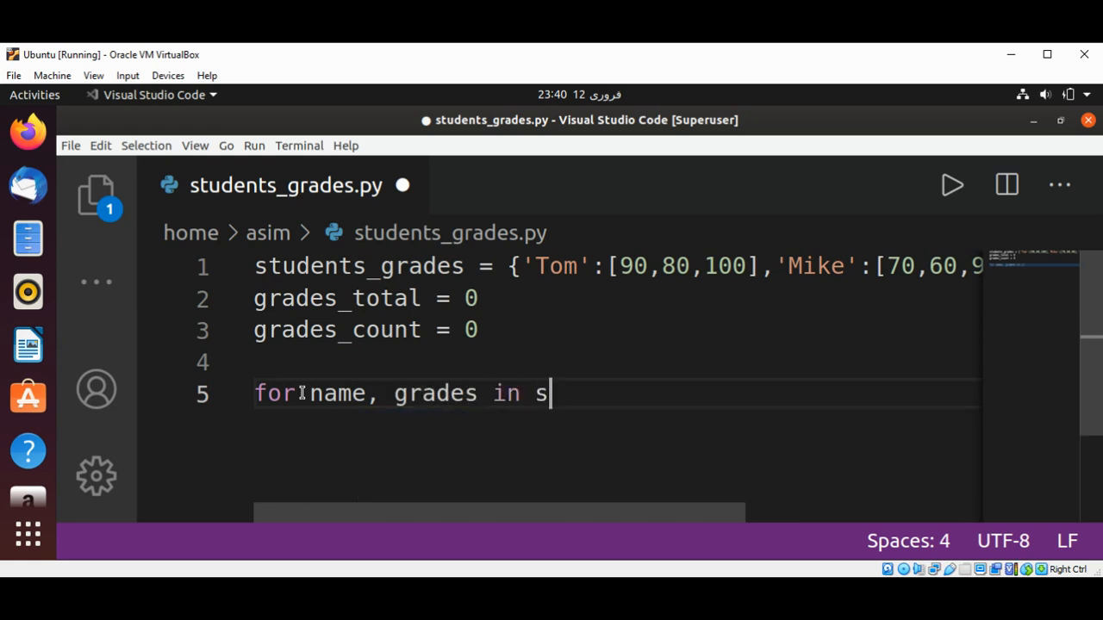
type("tudents")
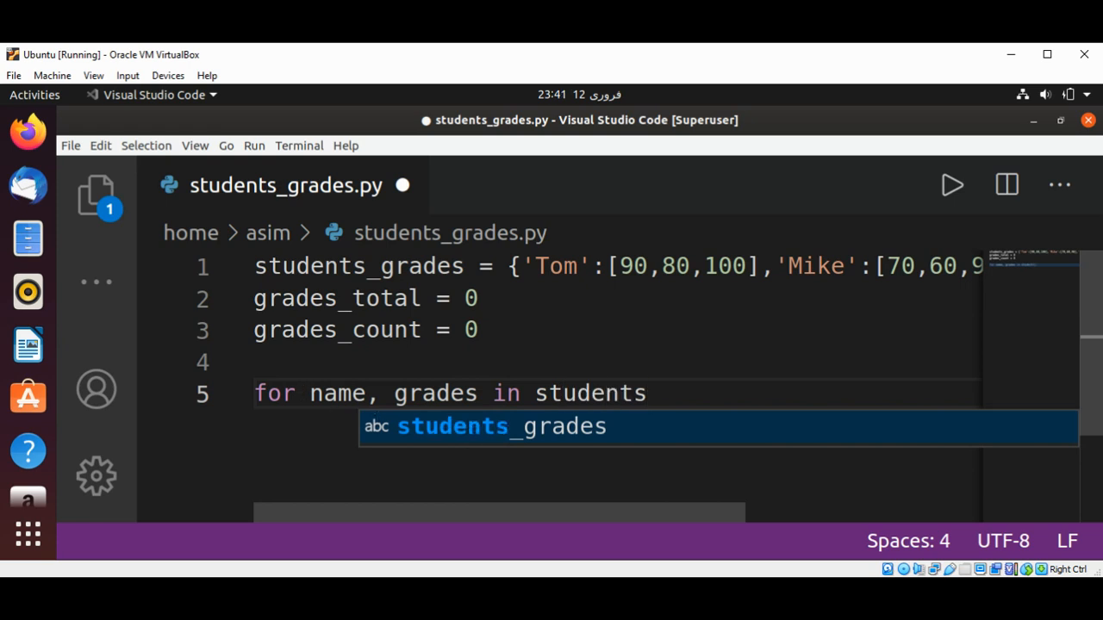
key("Tab")
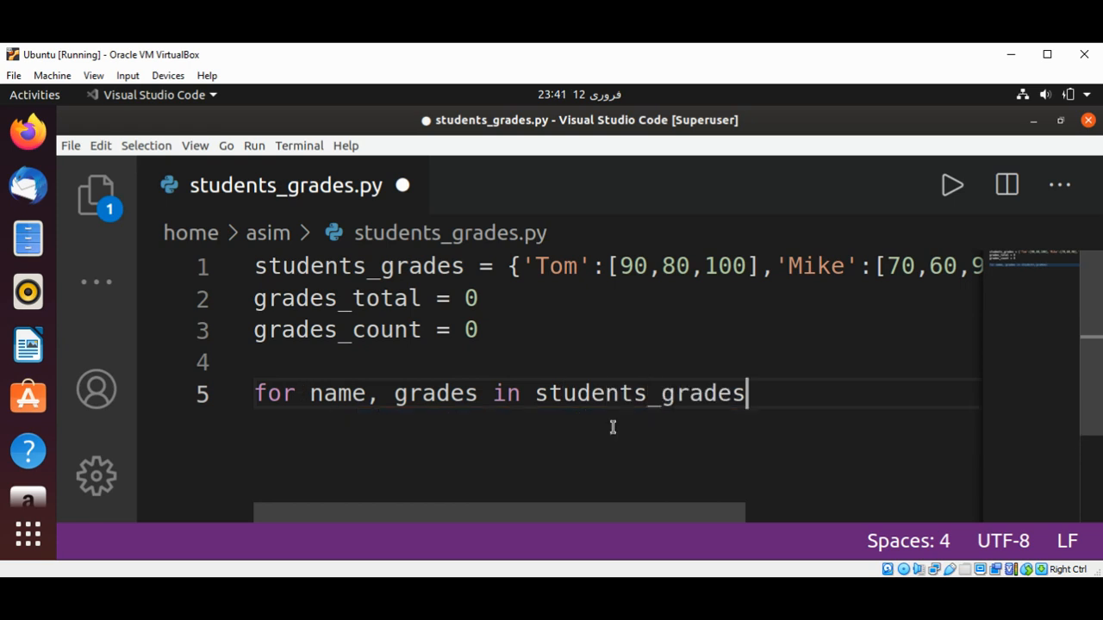
type(".i")
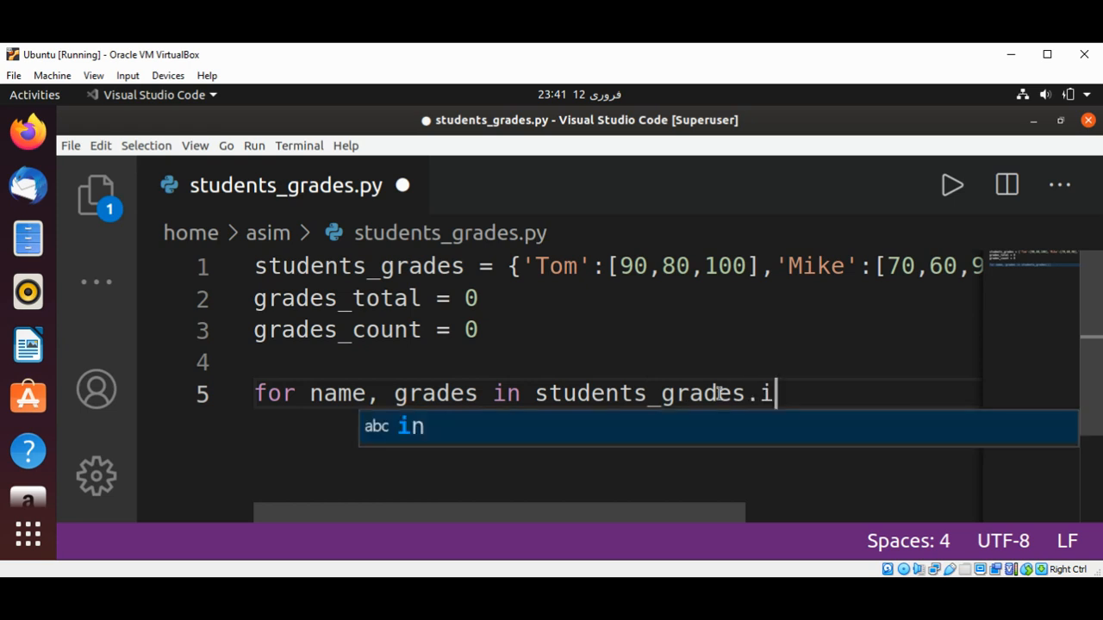
type("tems()")
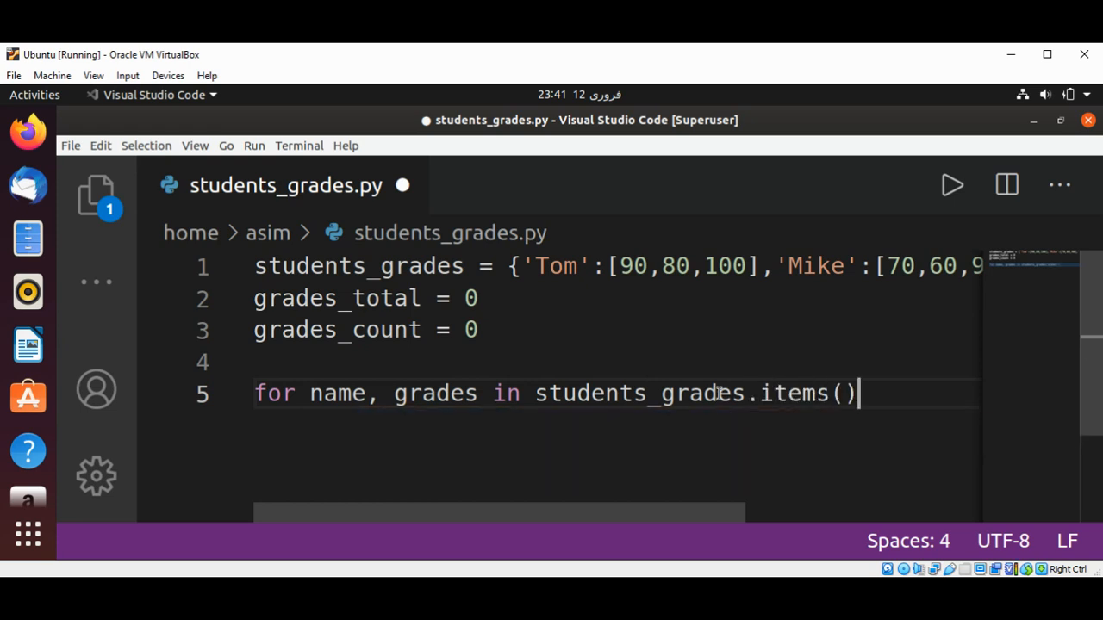
type(":")
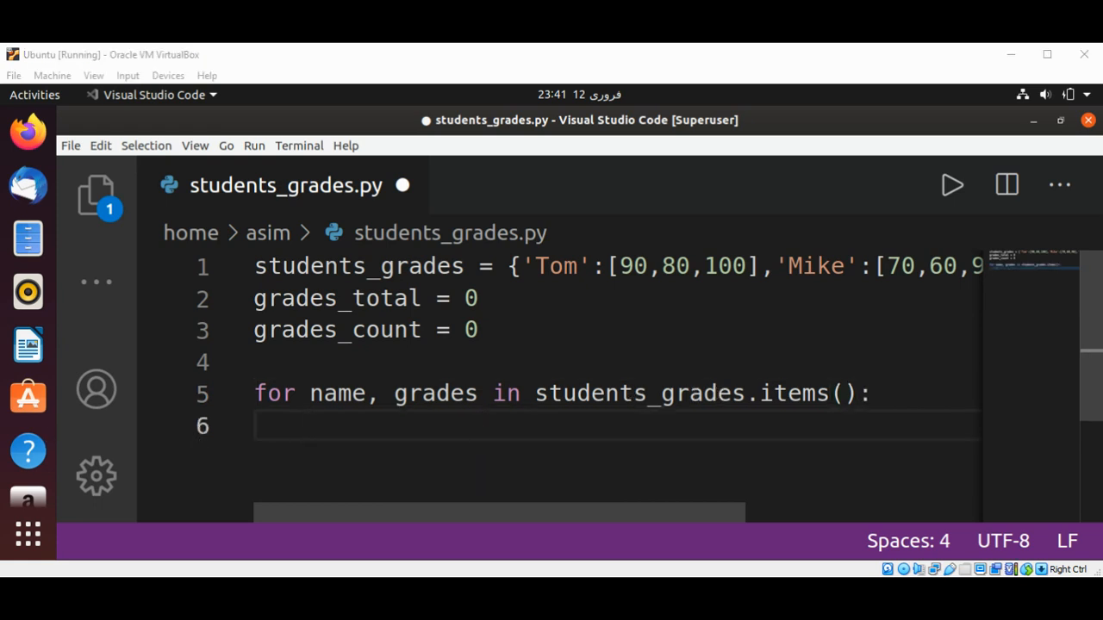
mouse_move(27, 452)
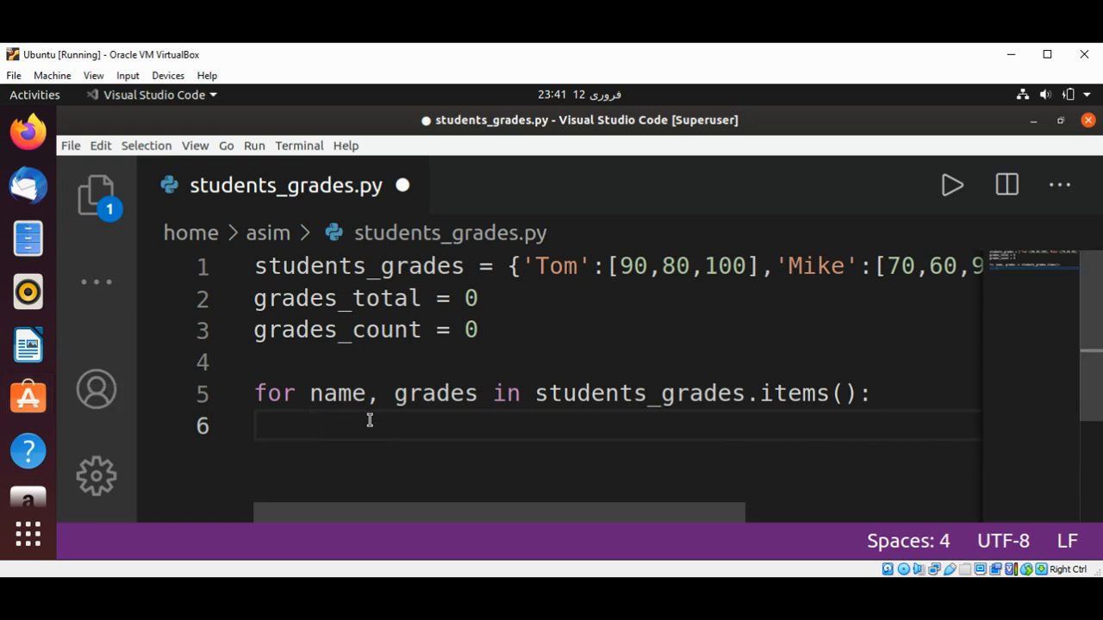
- Inside the loop, set total = sum(grades)
type("total")
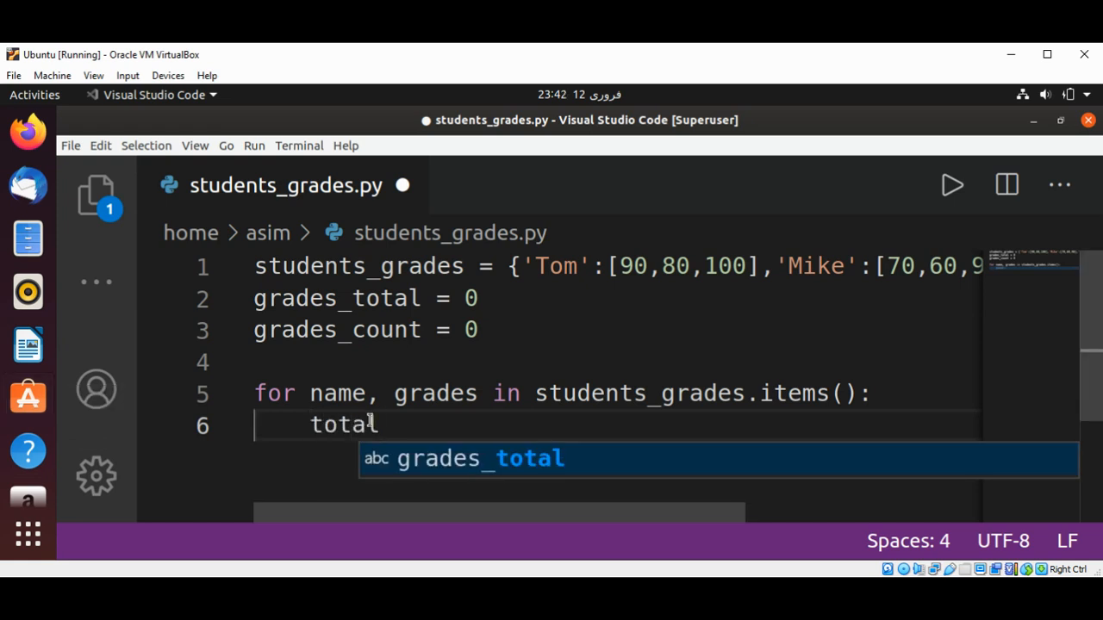
type("= s")
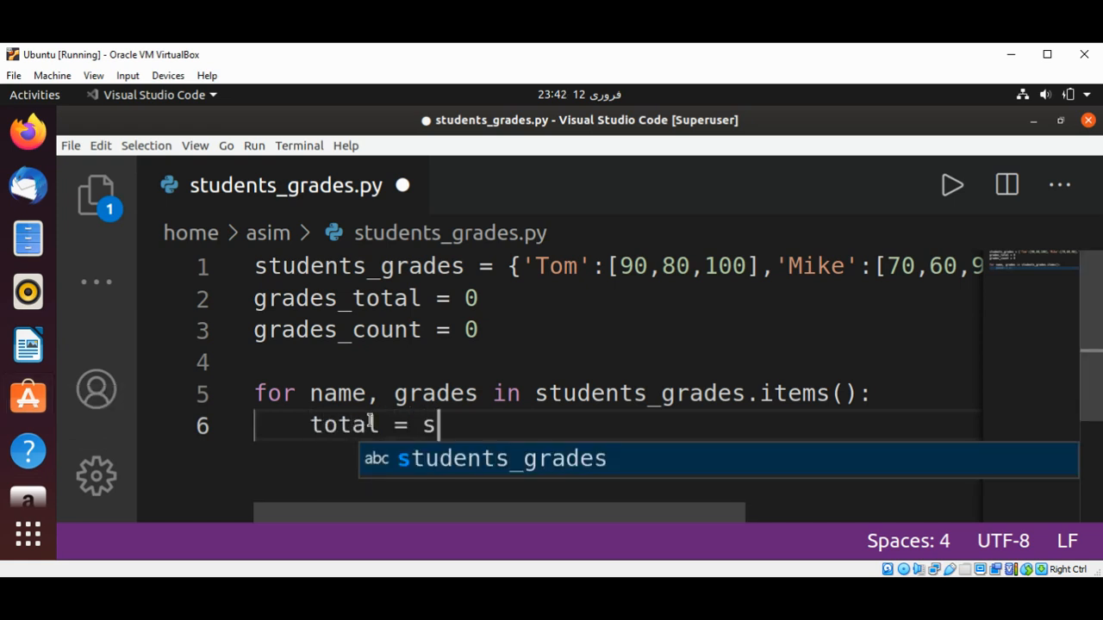
type("um")
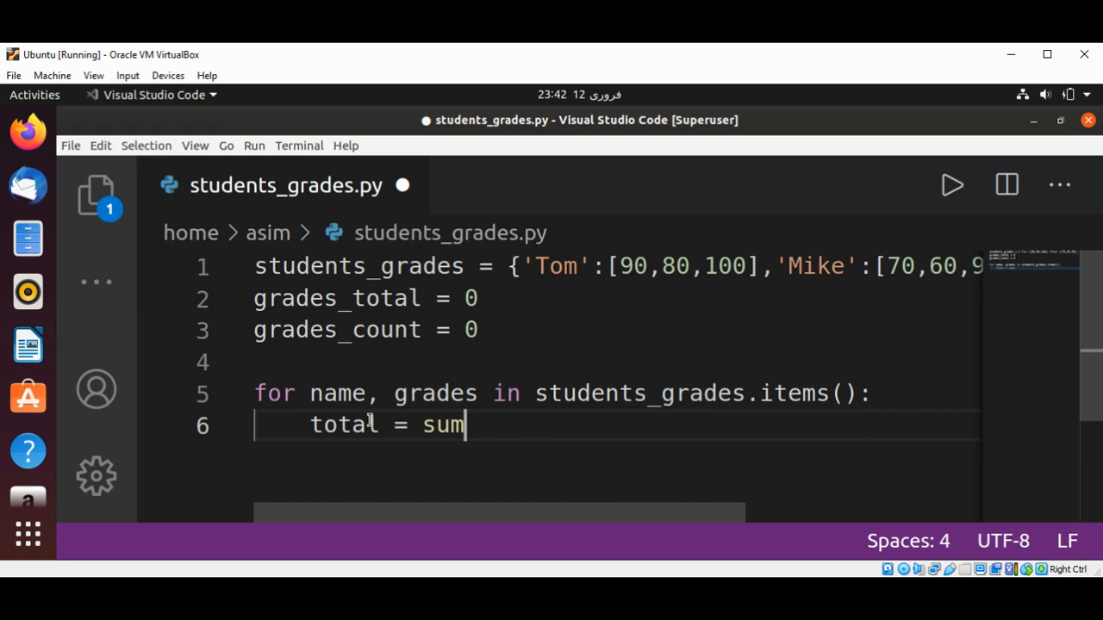
type("(grades)")
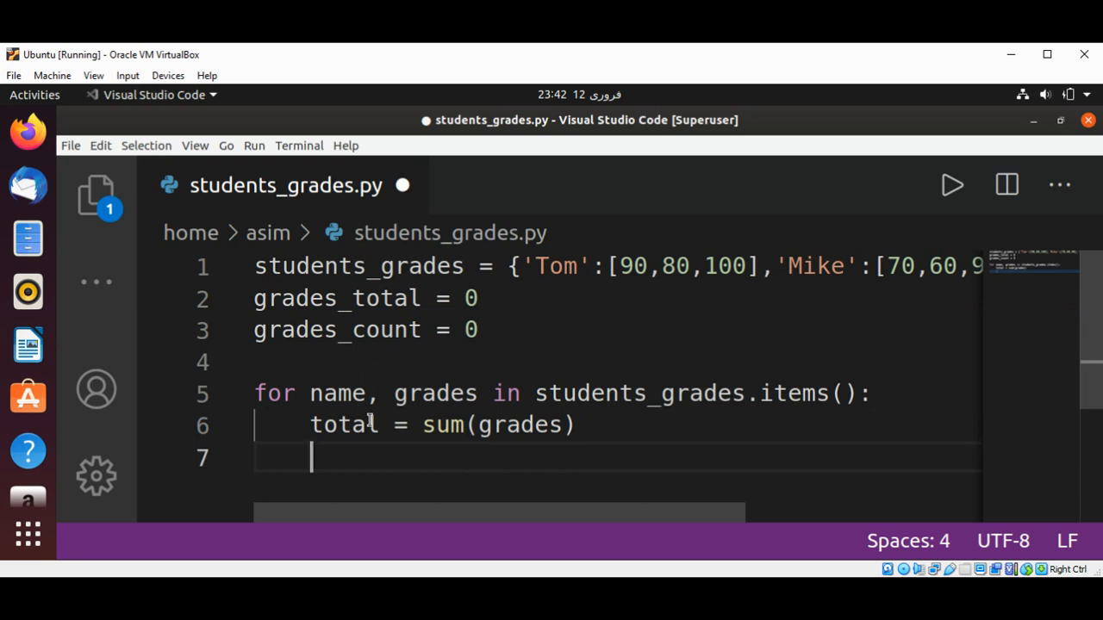
- Start an f-string print of 'Average Student {name}' inside the loop
type("print")
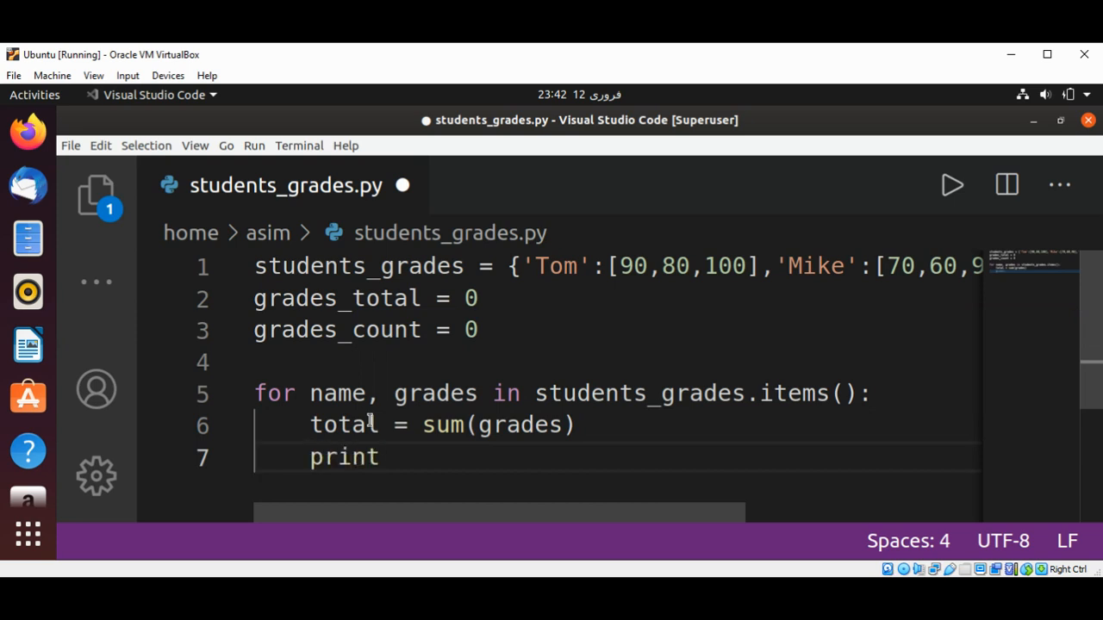
type("()")
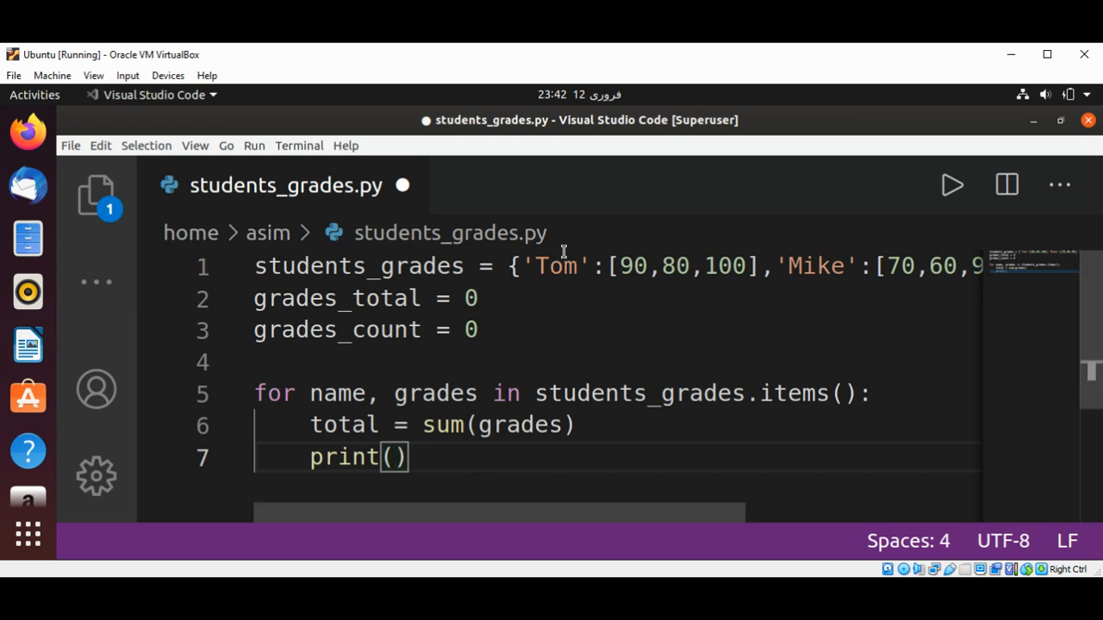
type("f''")
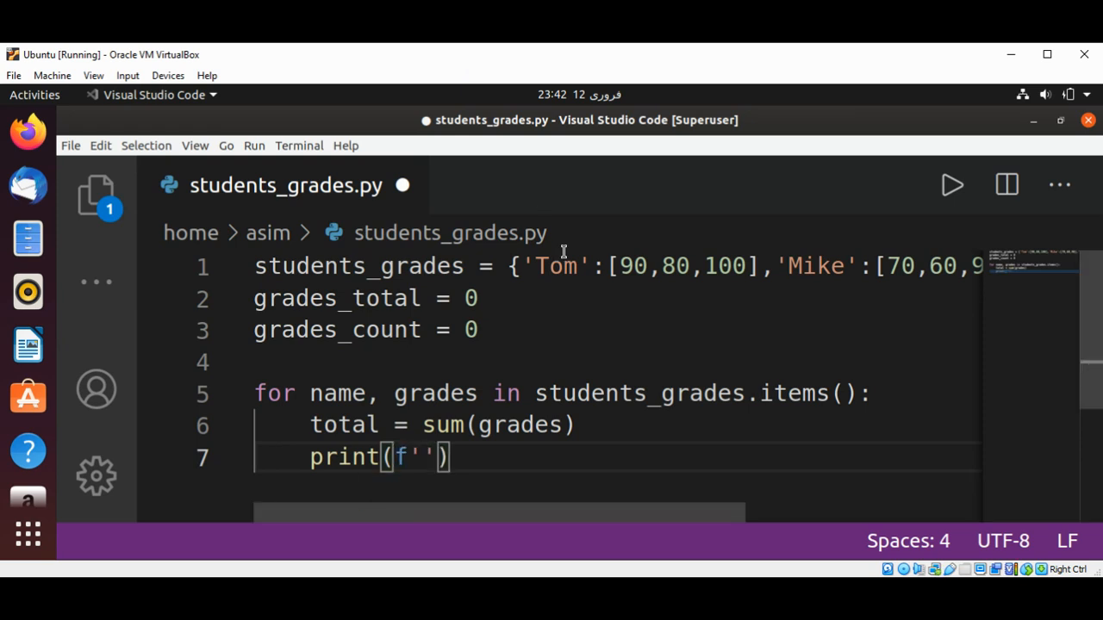
type("Aver")
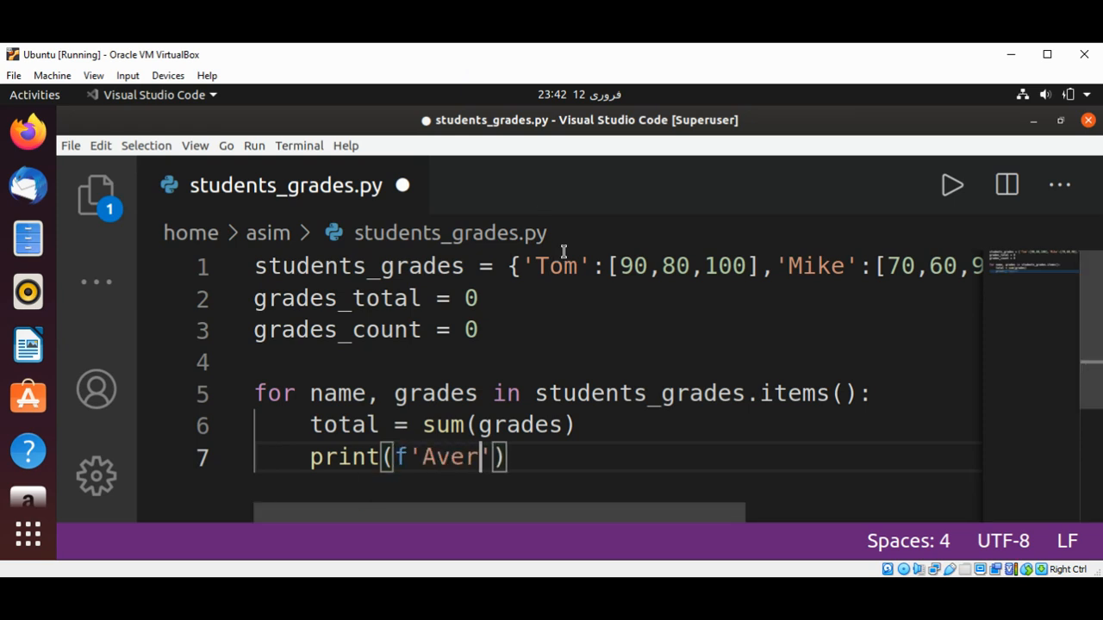
type("age for")
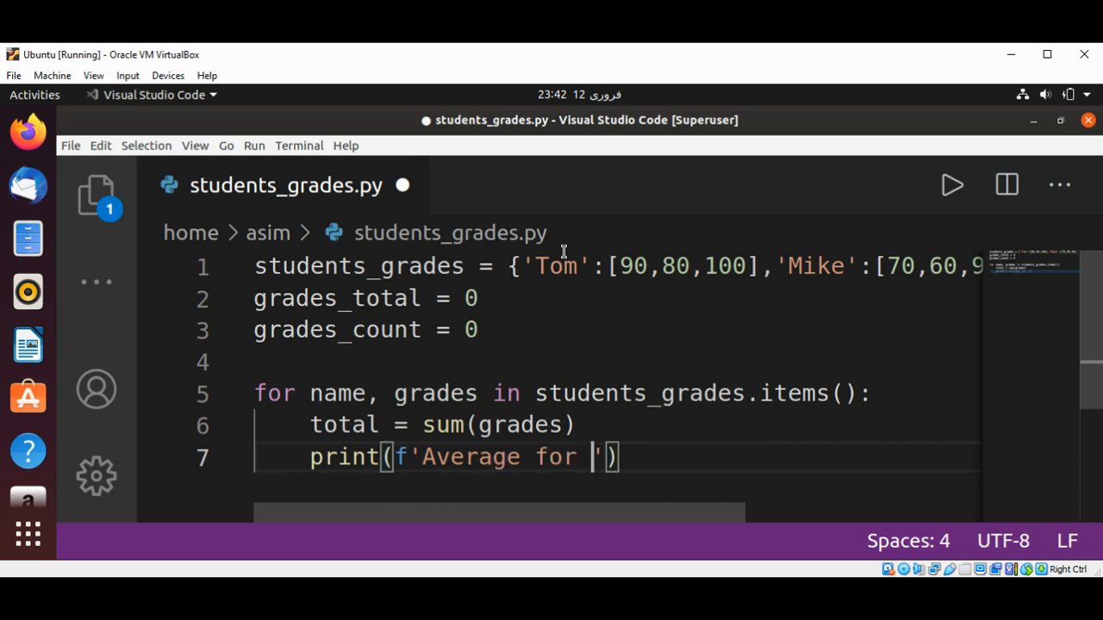
type("St")
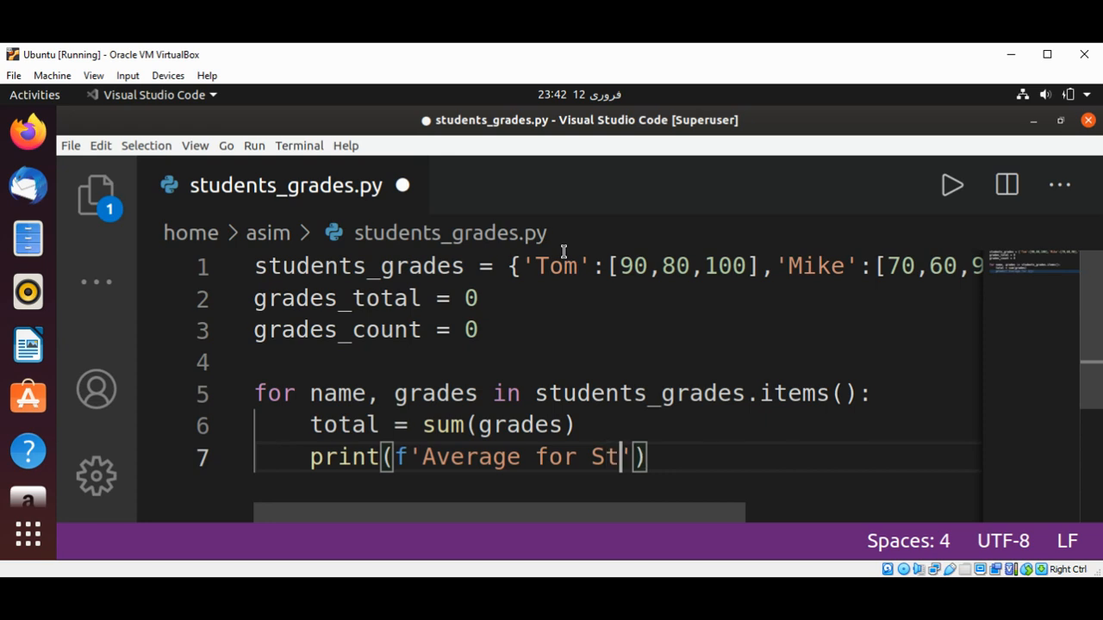
type("udent")
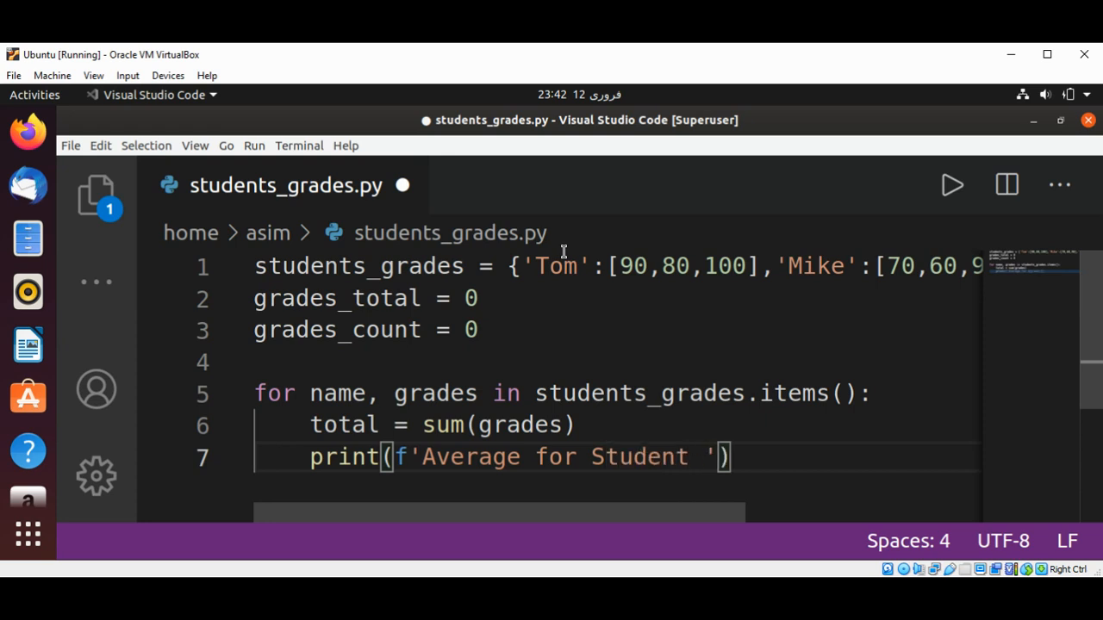
type("{")
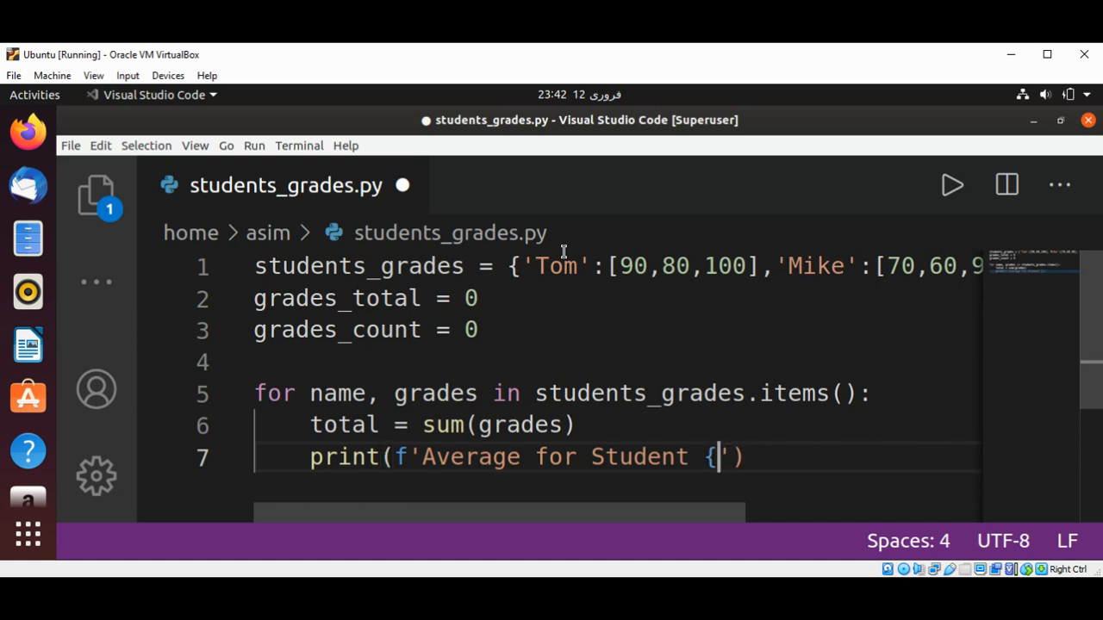
type("name} is")
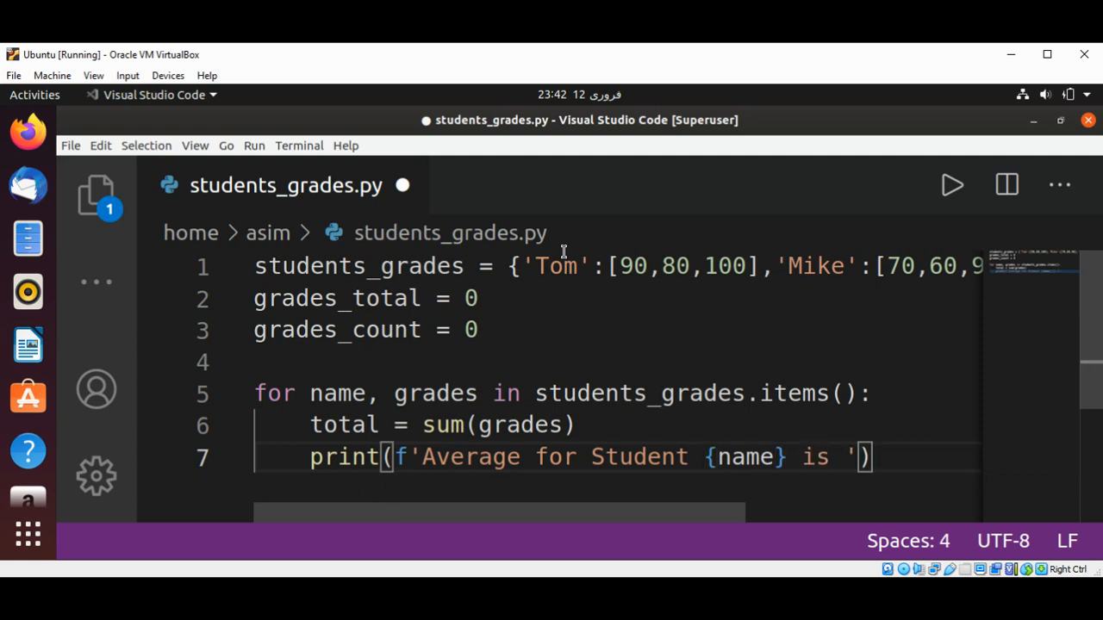
- Complete the print with {total/len(grades):.2f} and move to a new loop line
type("{")
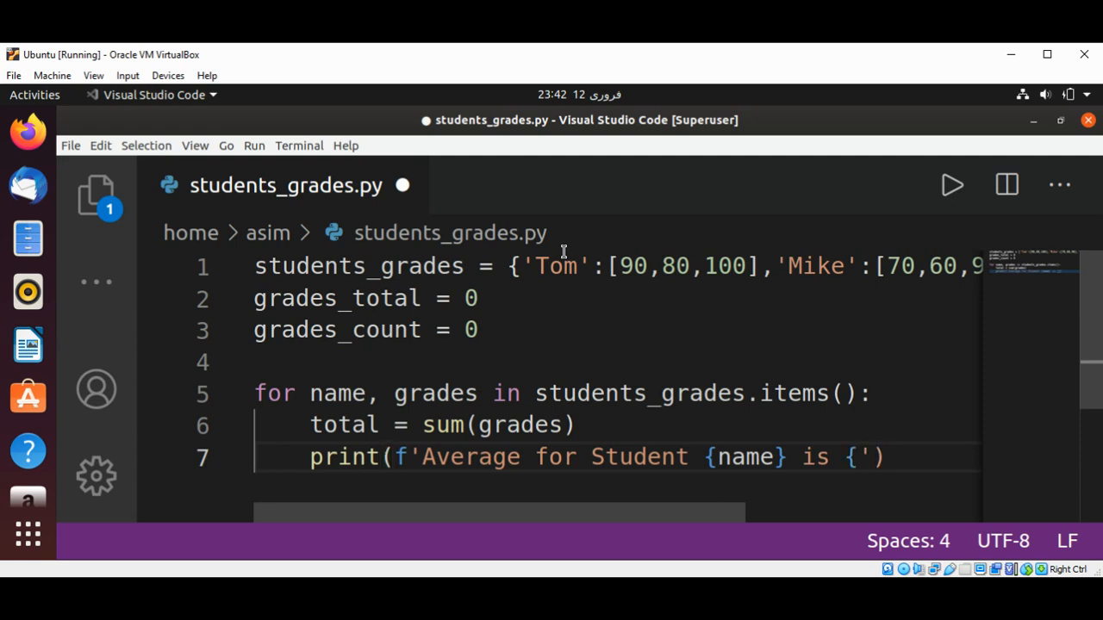
type("total/len")
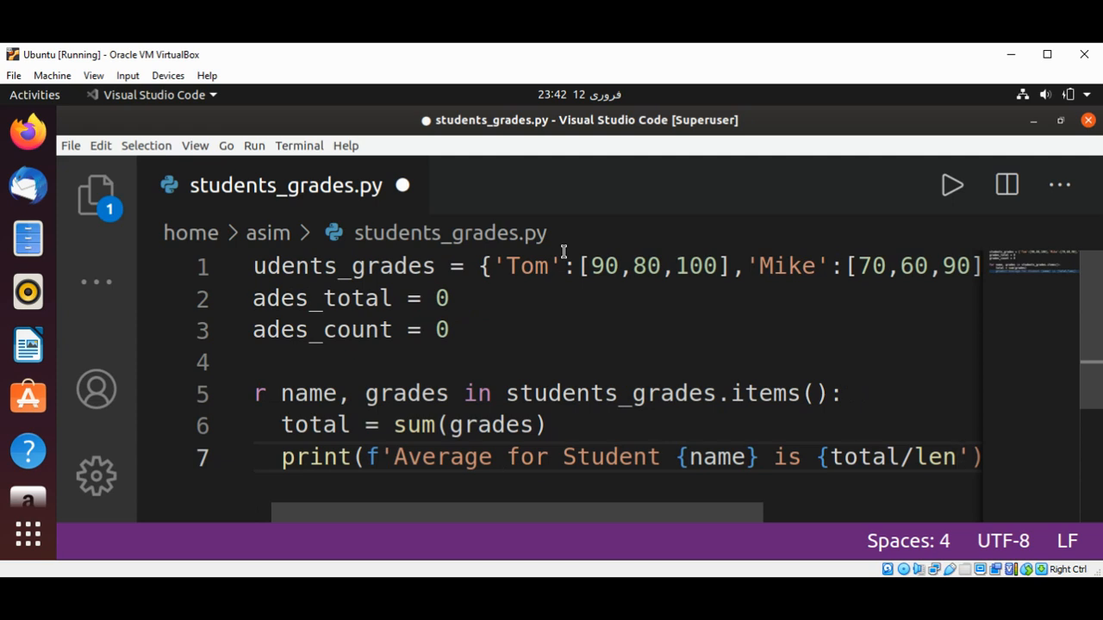
type("(grades")
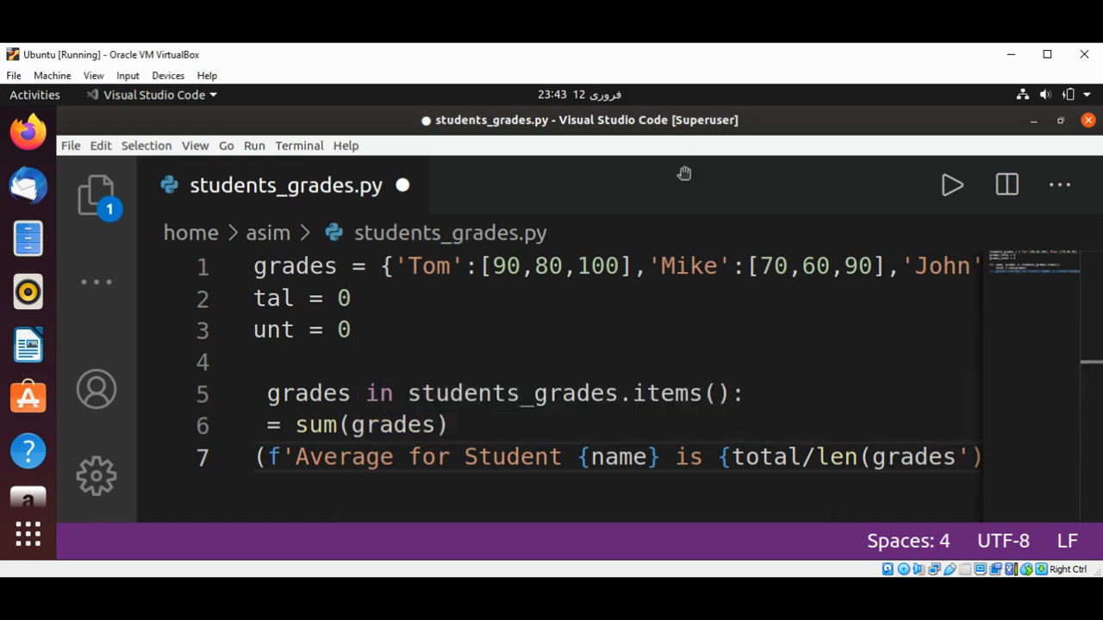
mouse_move(759, 55)
type("):.2f}")
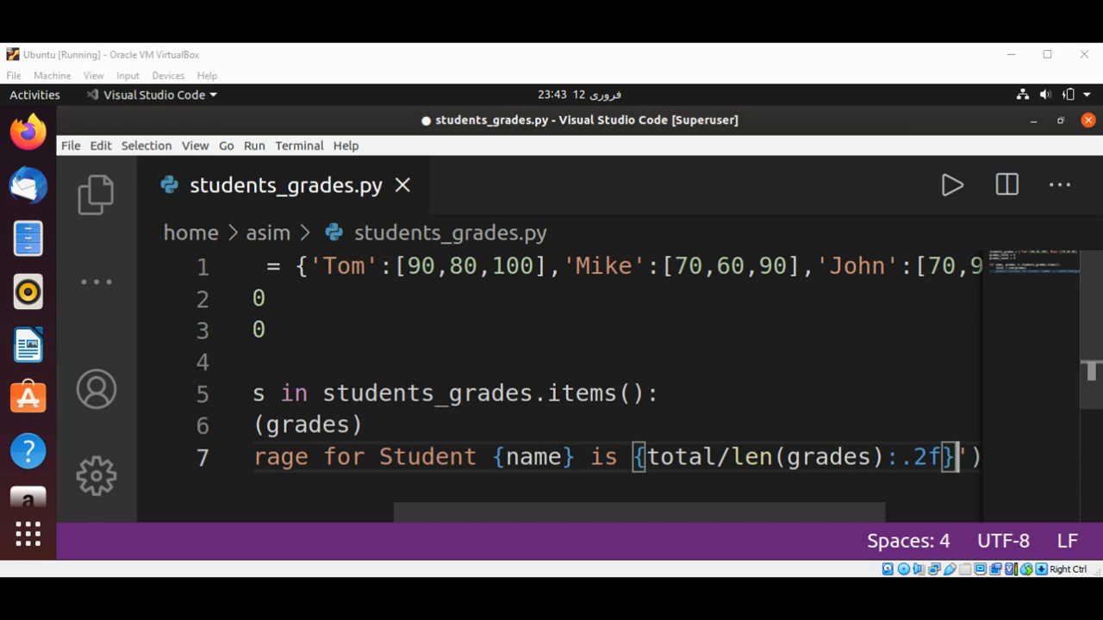
key("ctrl+s")
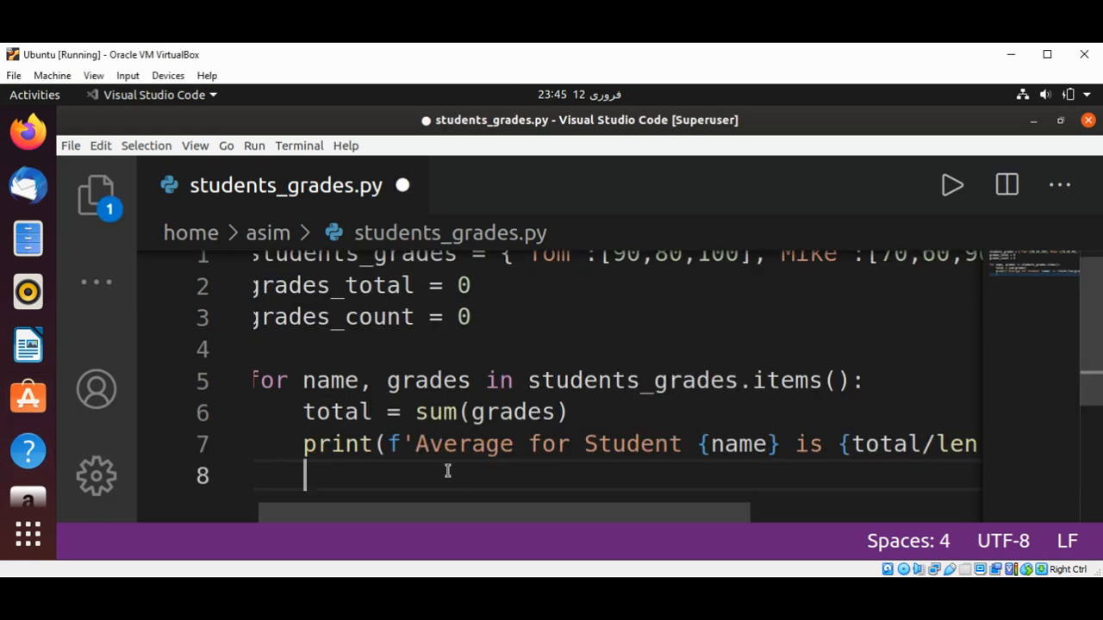
- Accumulate grades_total += total inside the loop
type("grad")
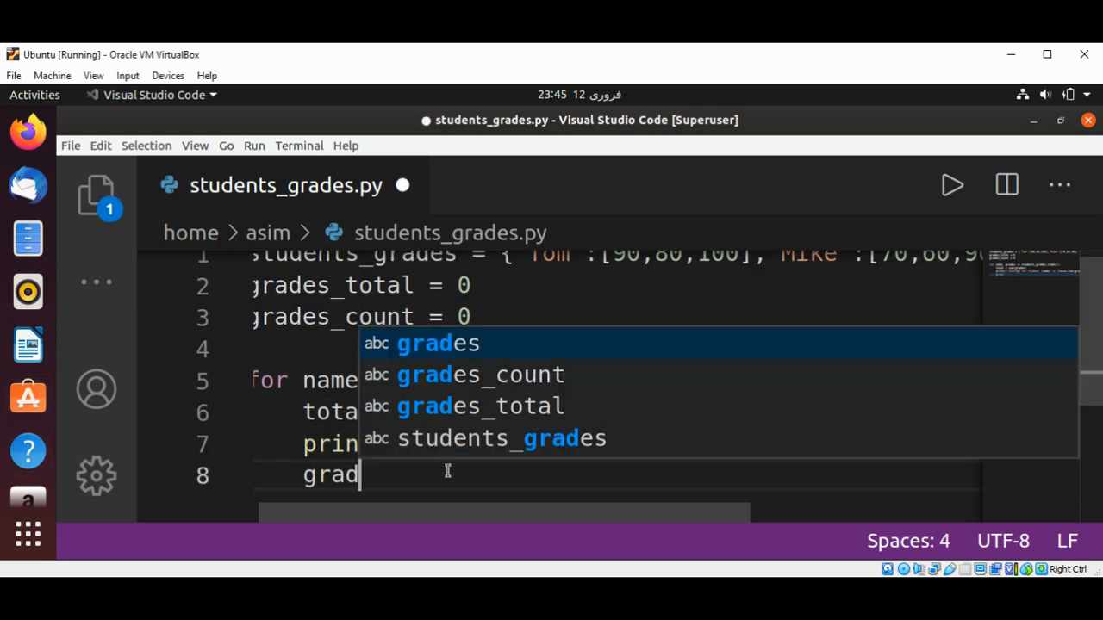
type("es_total")
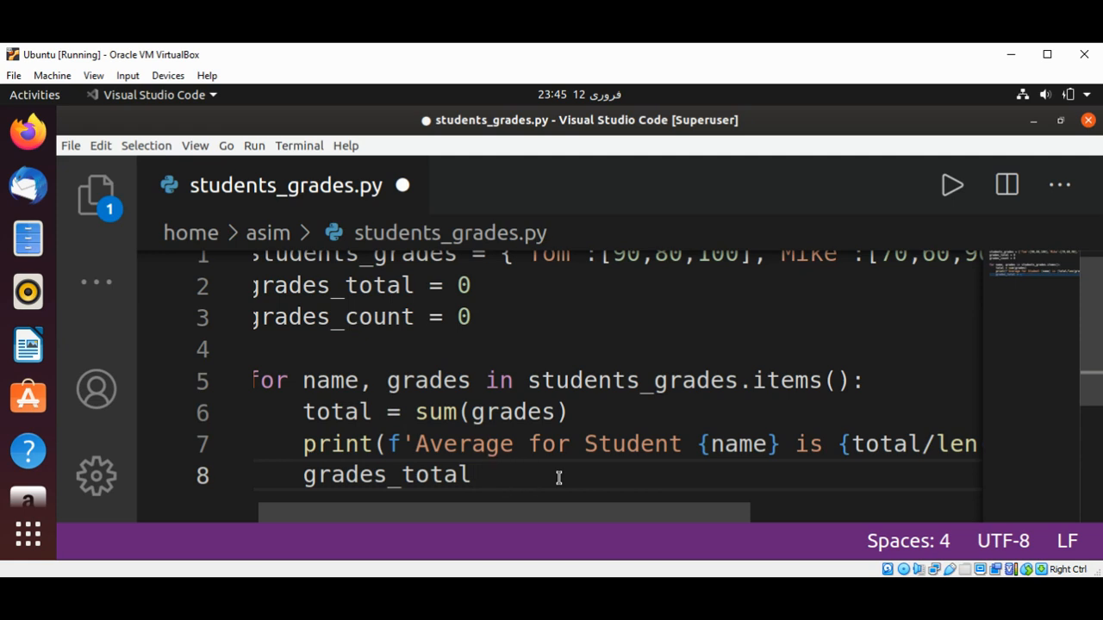
type("+=")
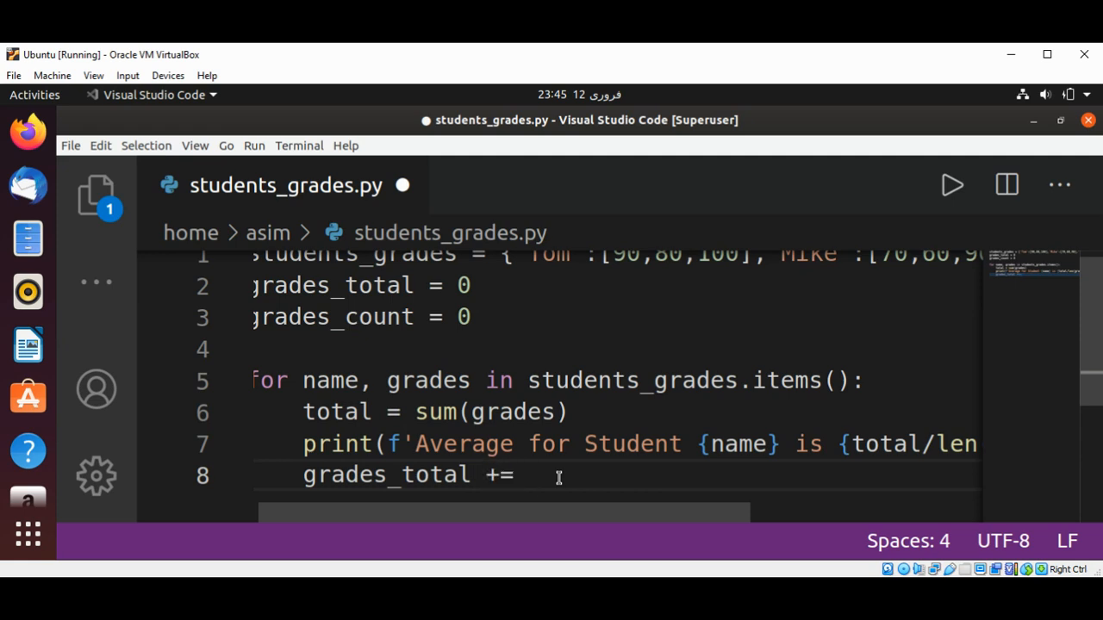
type("totl")
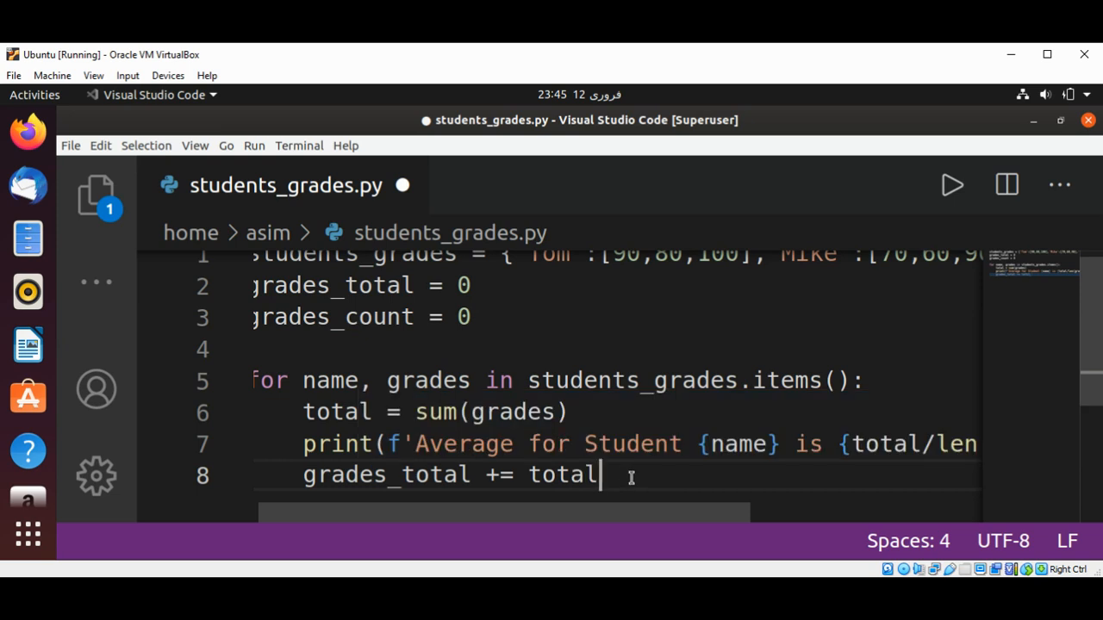
key("Enter")
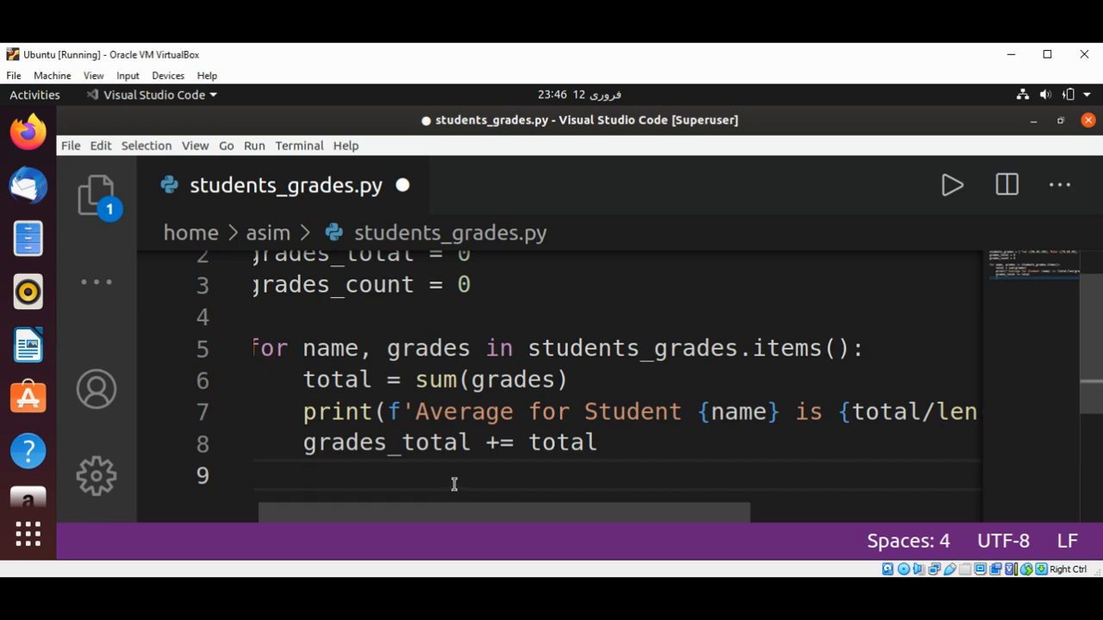
- Accumulate grades_count += len(grades) inside the loop
type("grades_count")
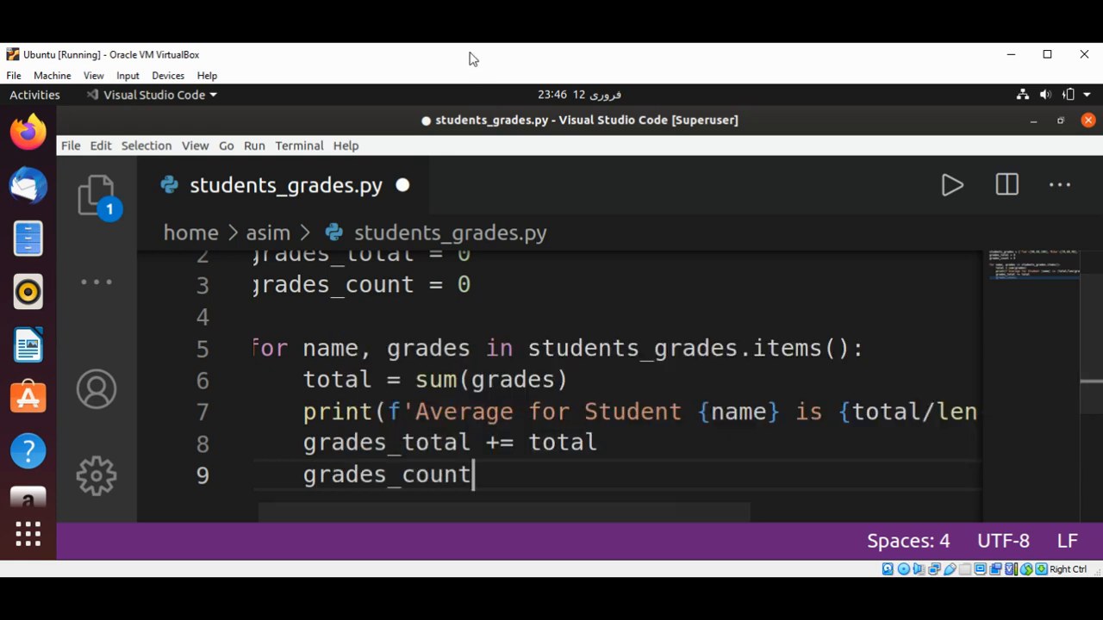
mouse_move(610, 419)
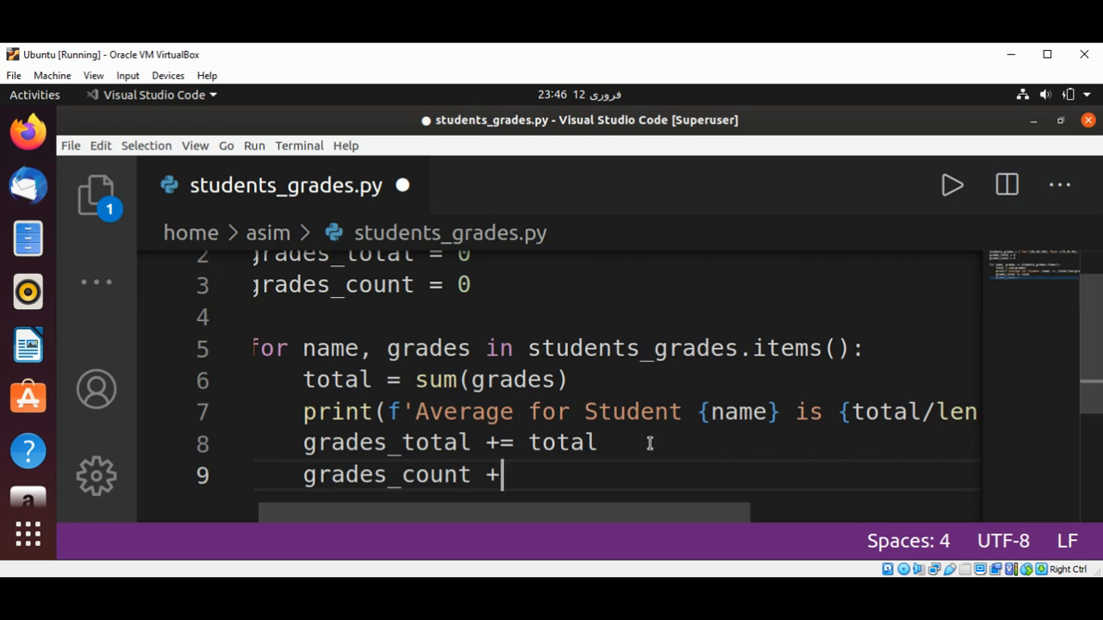
type("=")
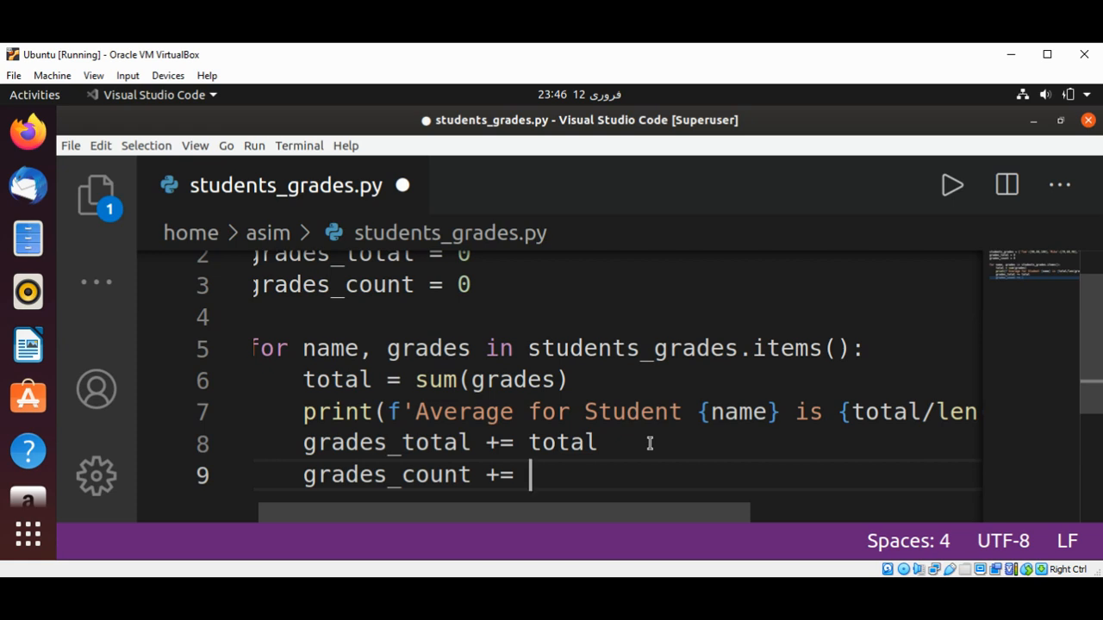
type("len()")
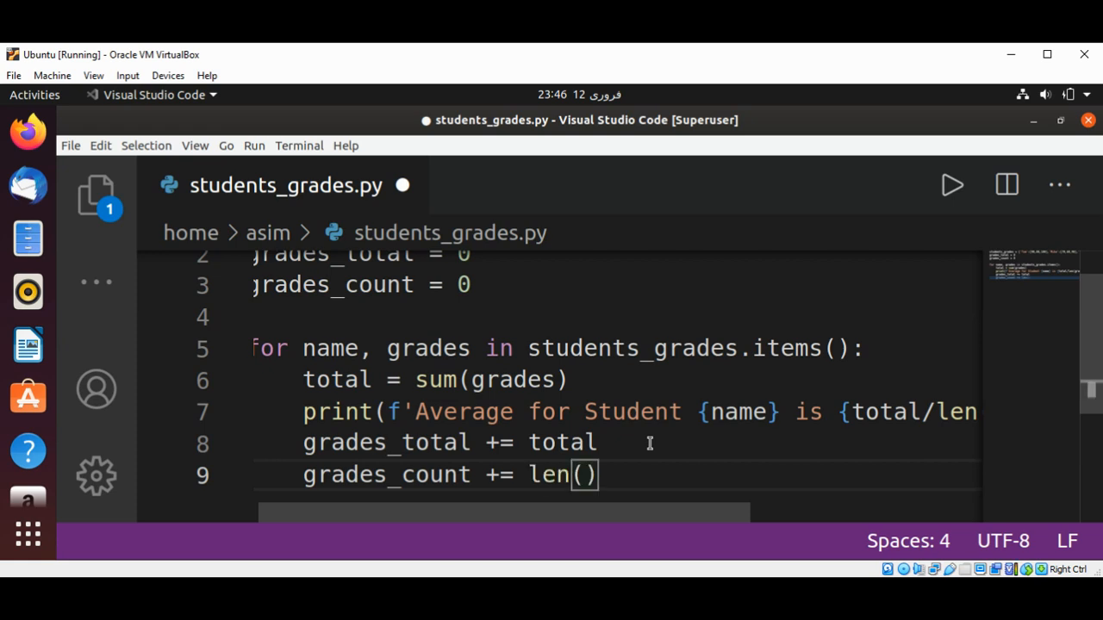
type("grades")
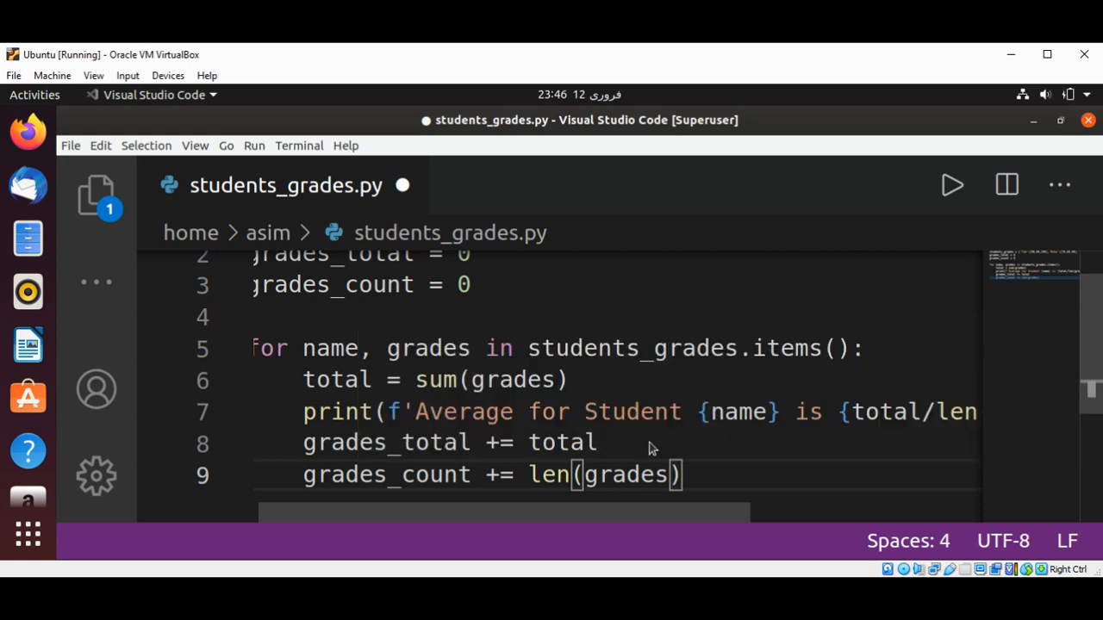
key("Enter")
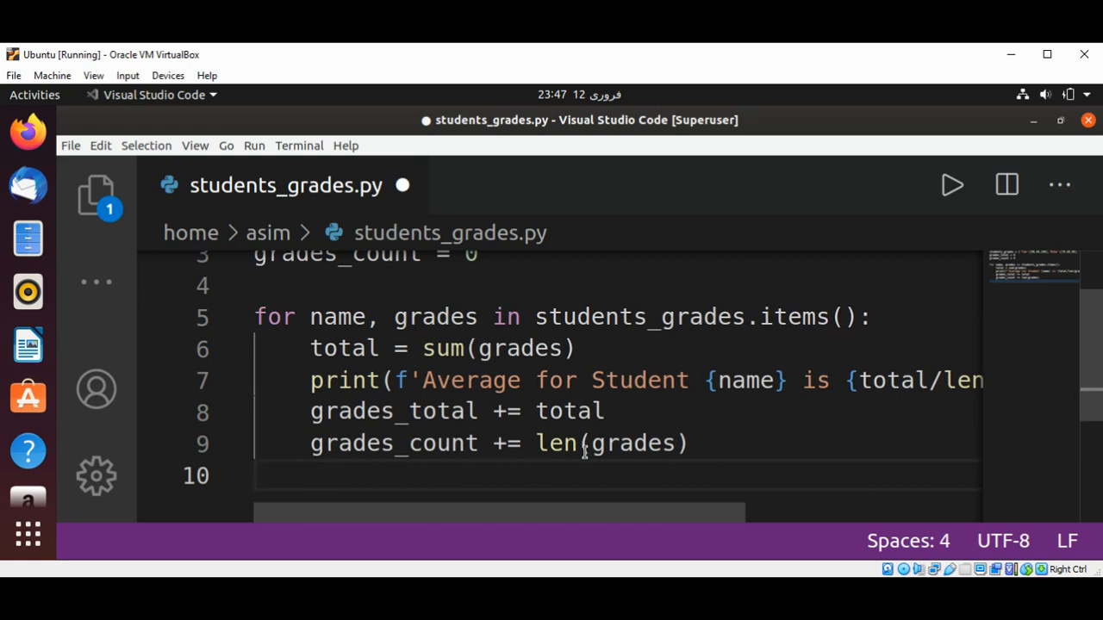
- After the loop, start an f-string print of 'Class average is :'
type("pr")
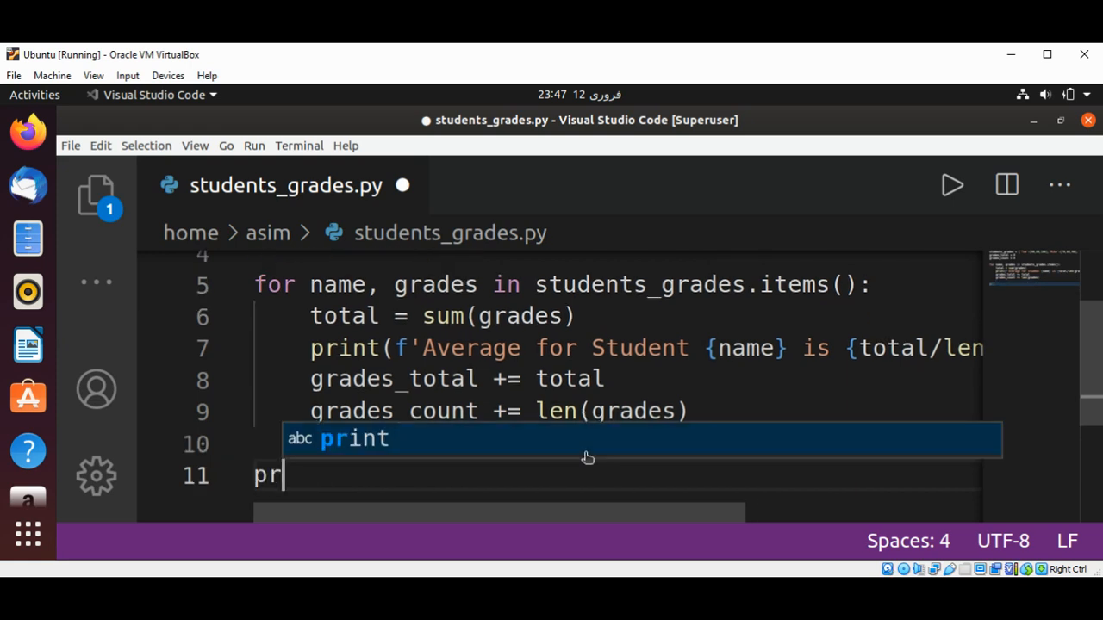
type("int")
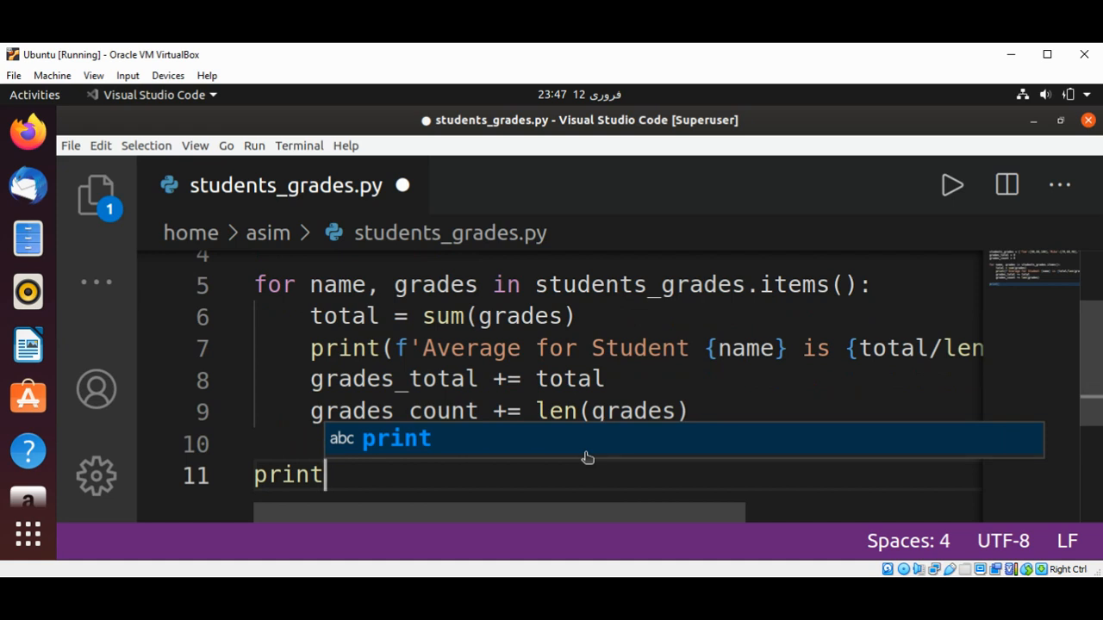
type("()")
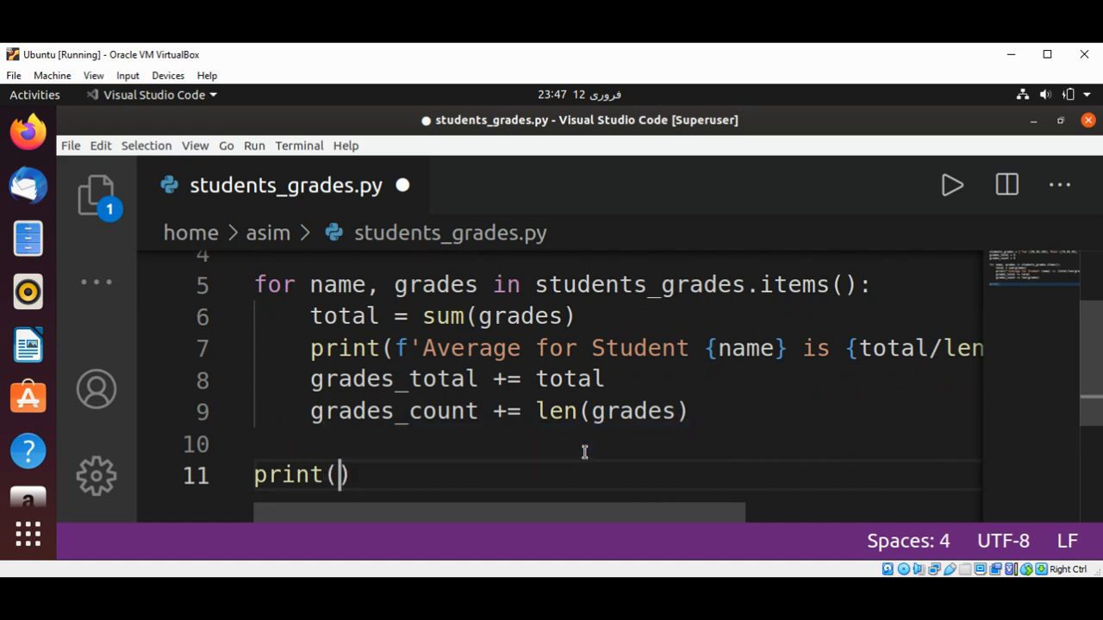
type("f'")
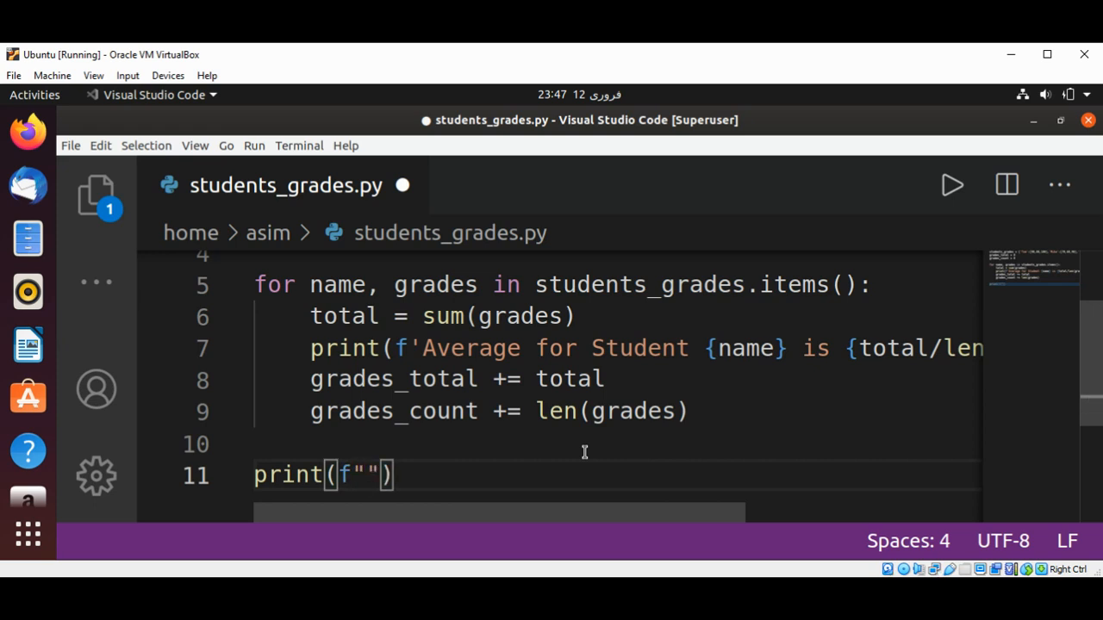
type("Class")
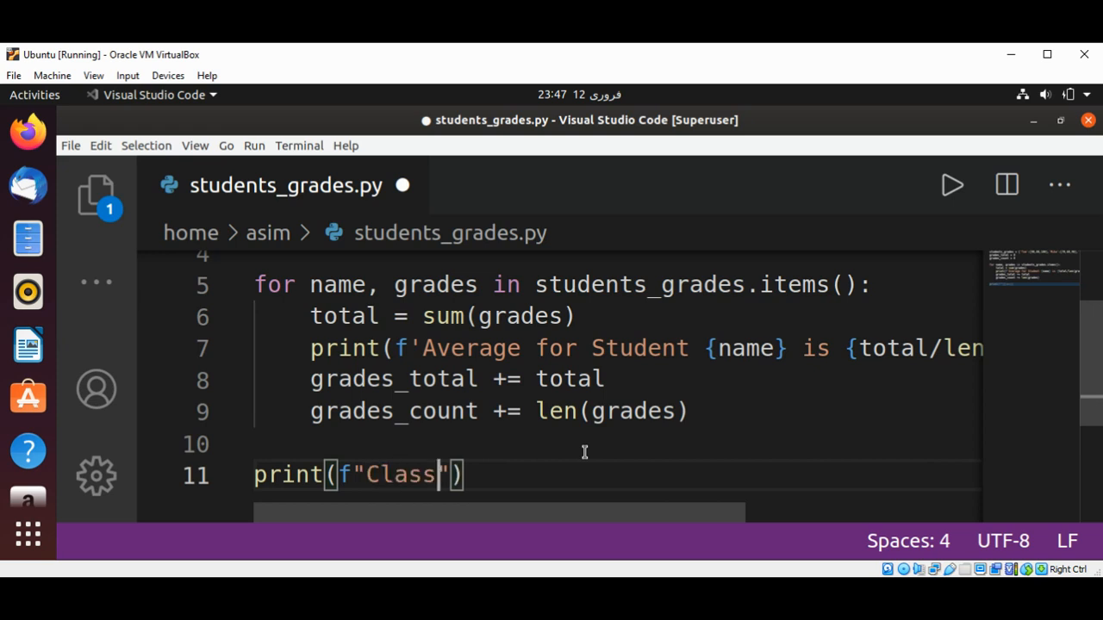
type("\" \"")
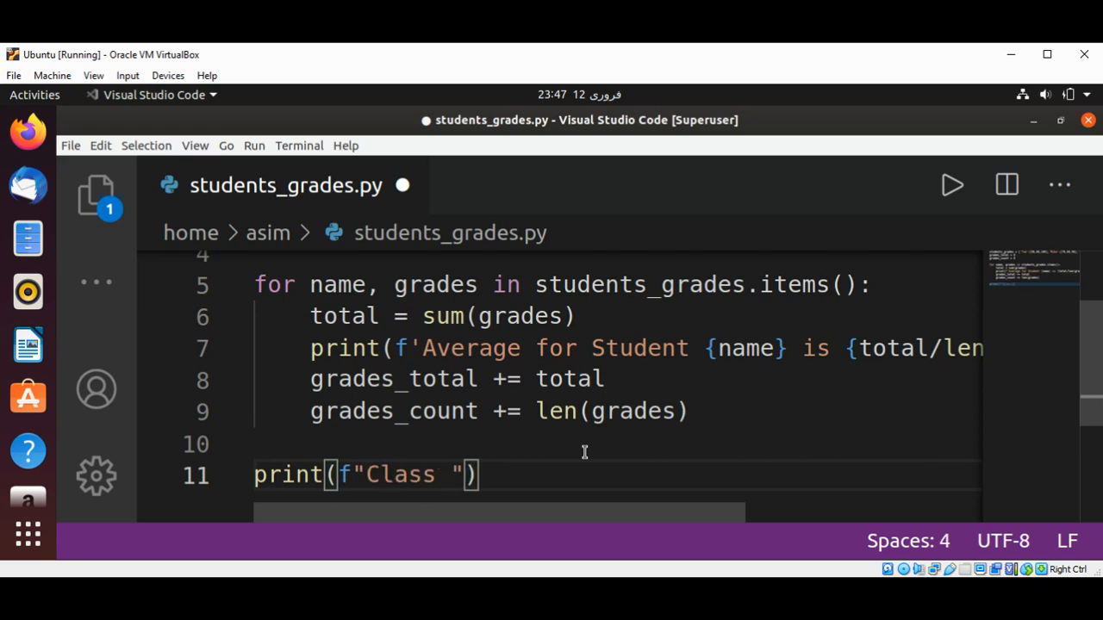
type("av")
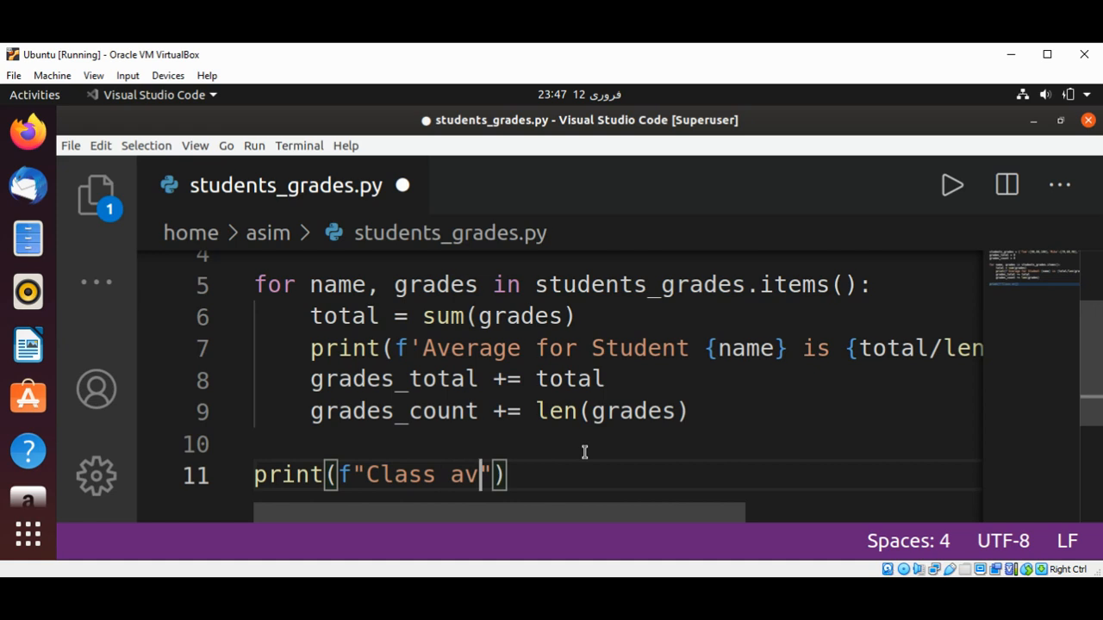
type("erage is :")
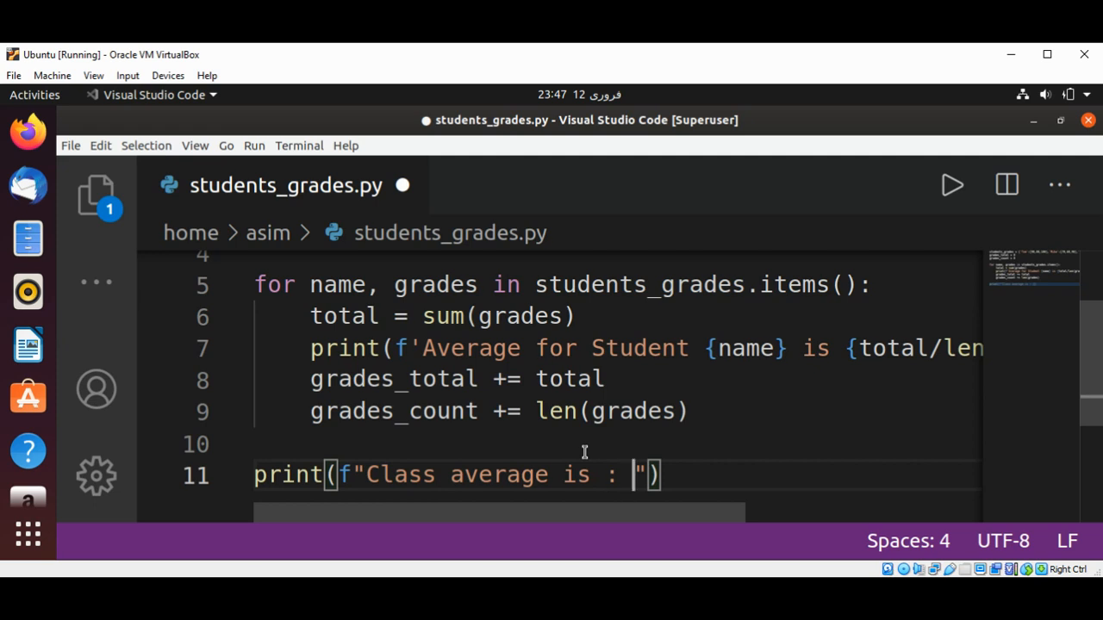
- Complete the class-average print with {grades_total/grades_count:.2f}
type("{")
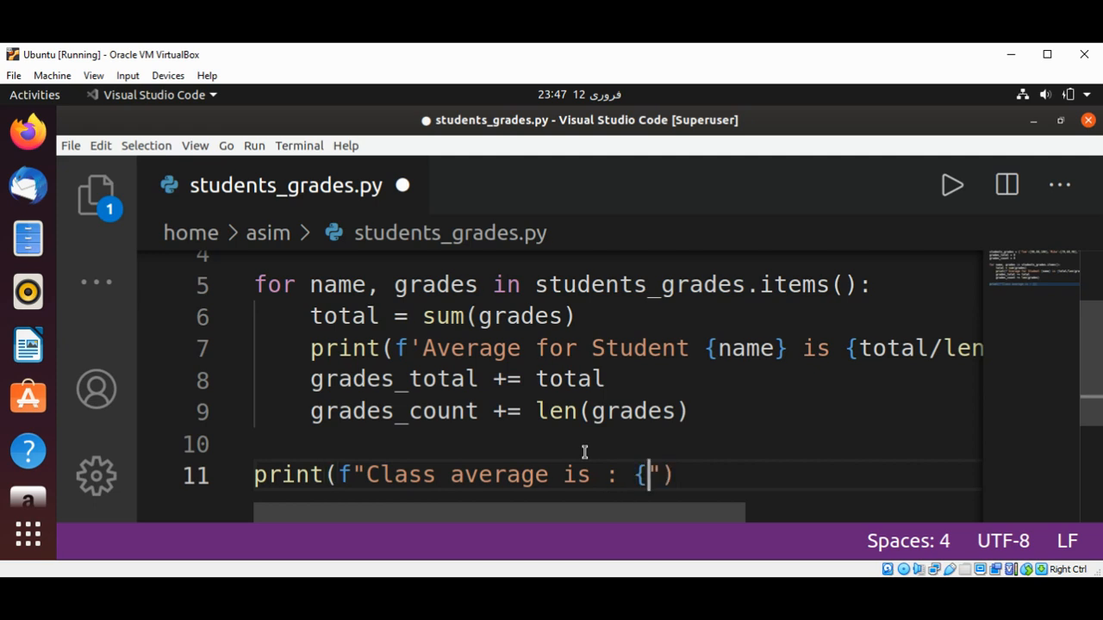
type("g")
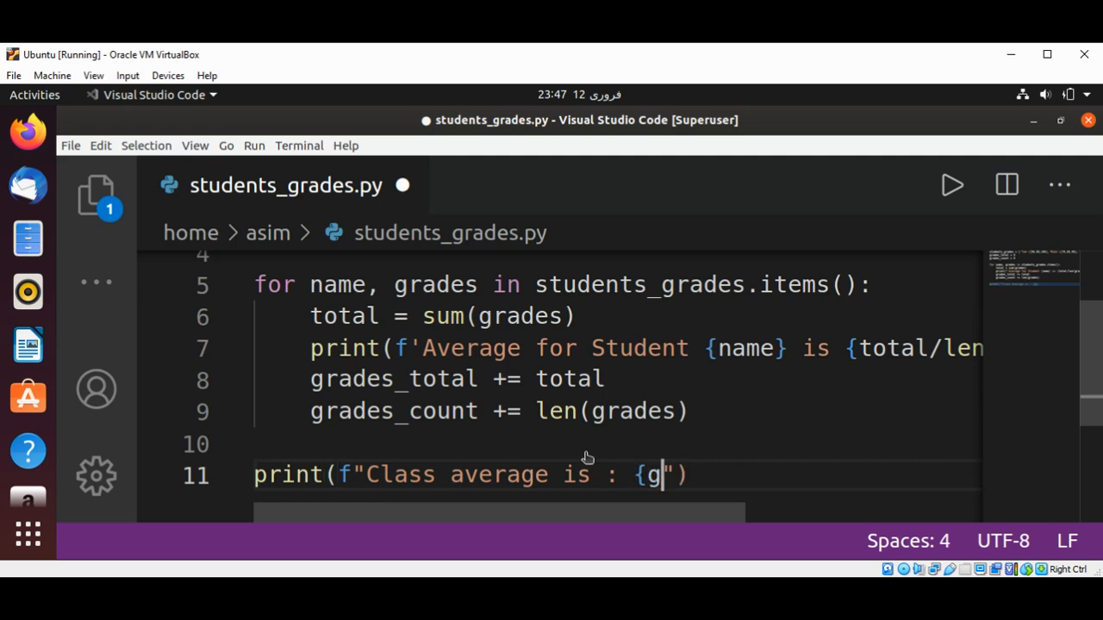
type("rades_total")
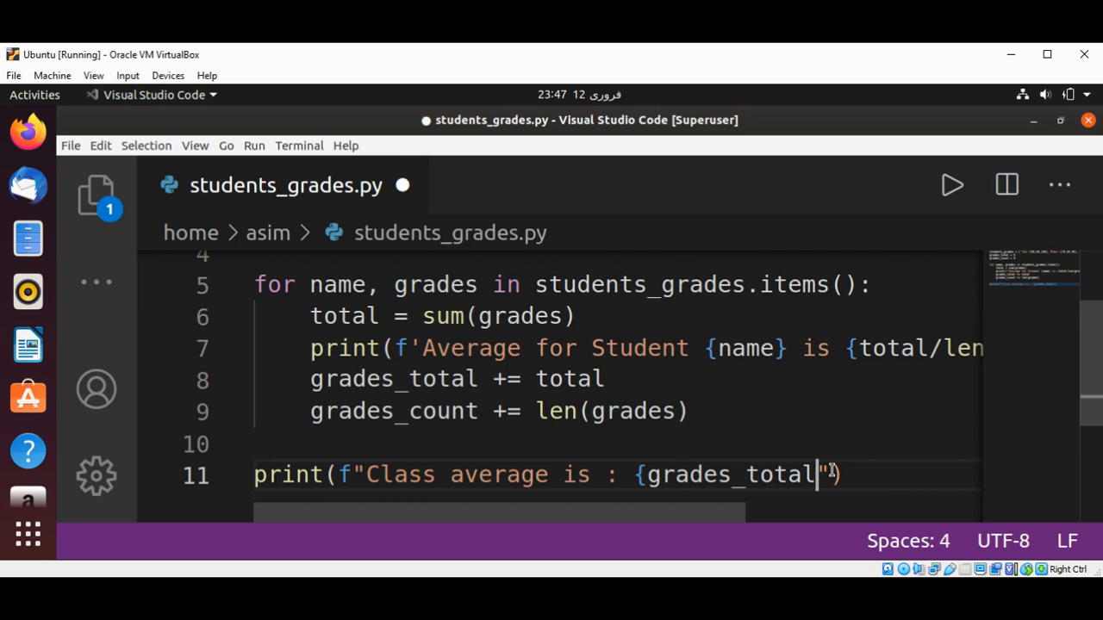
type("/")
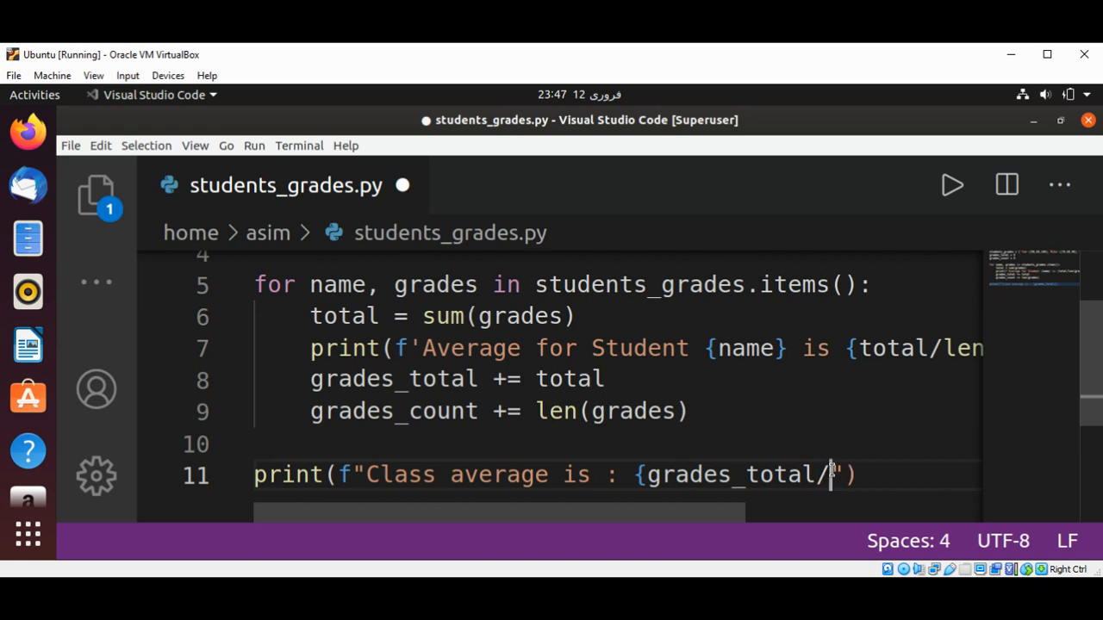
type("g")
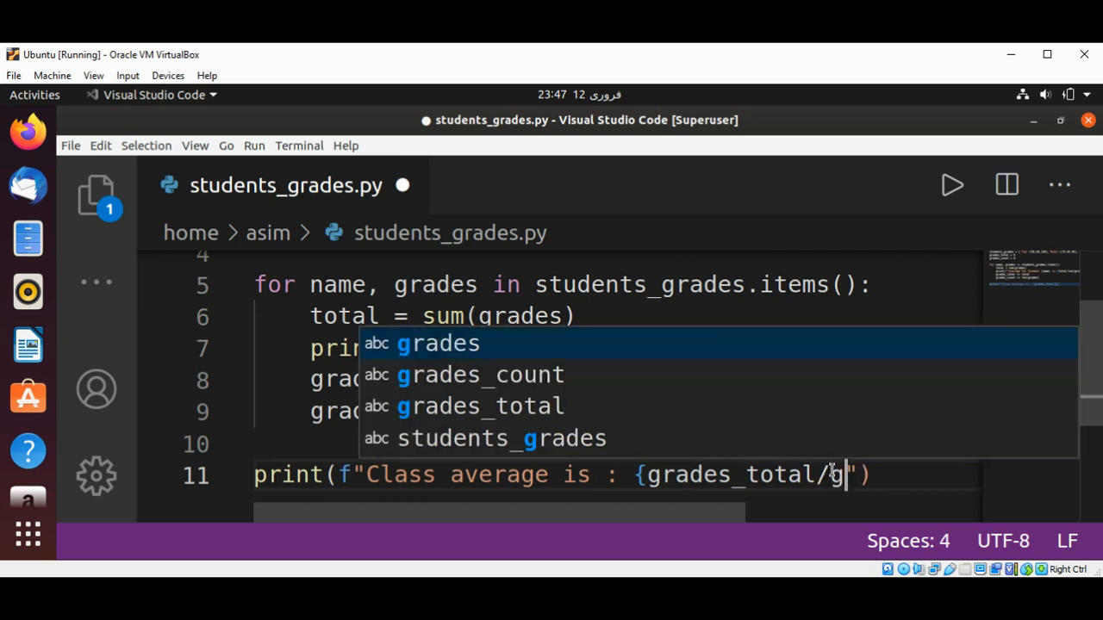
type("rades_count:.2f")
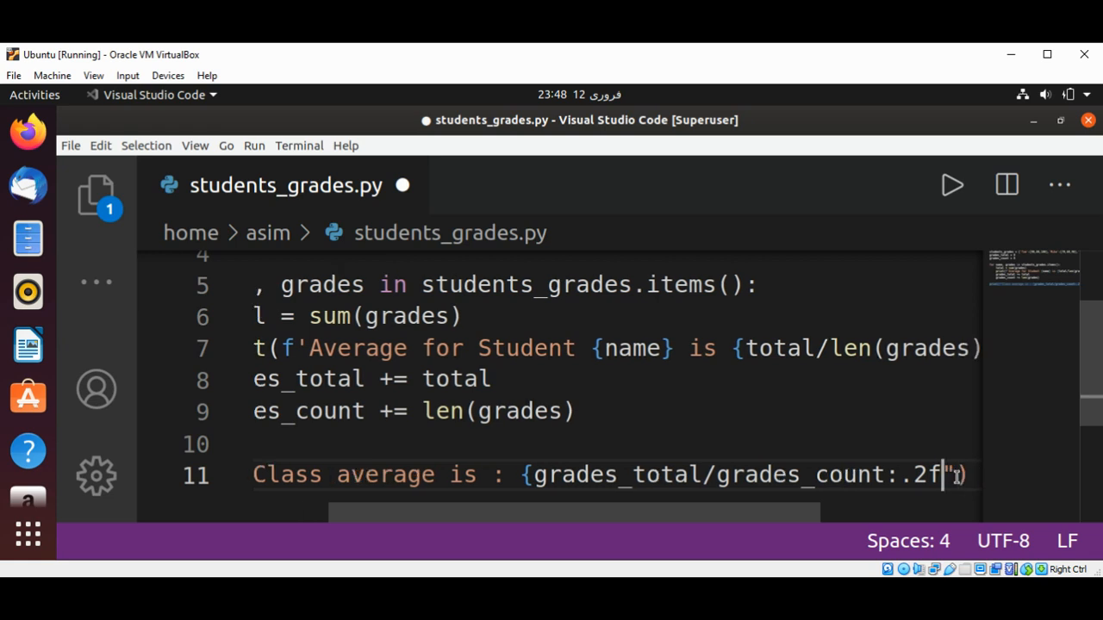
type("}")
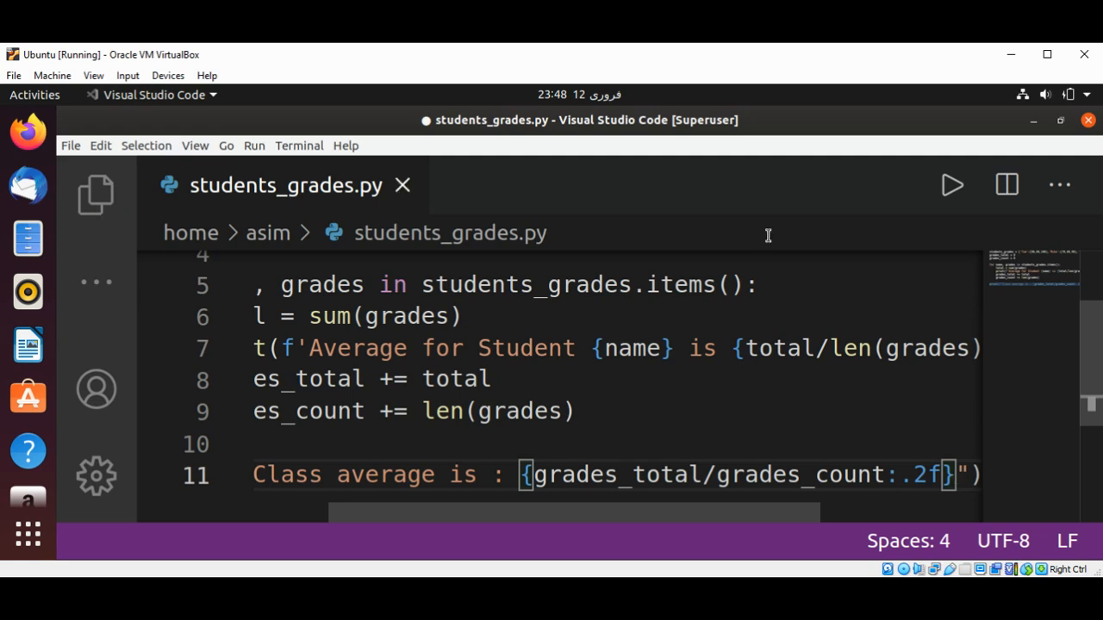
- Save and run students_grades.py, showing class average 83.33, then close the output panel
key("ctrl+s")
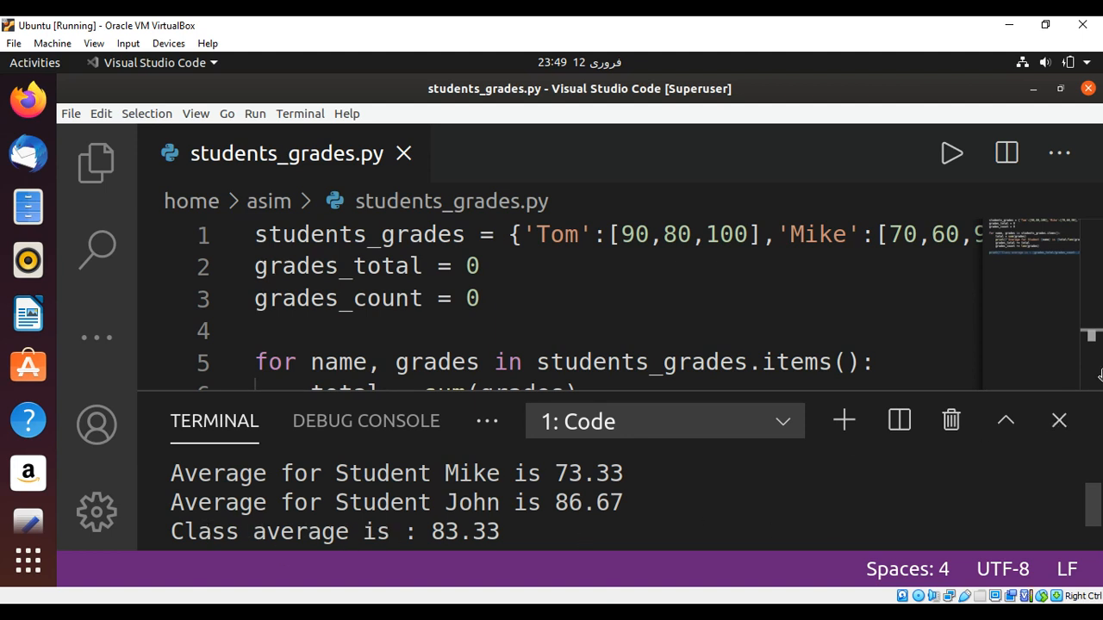
left_click(1058, 420)
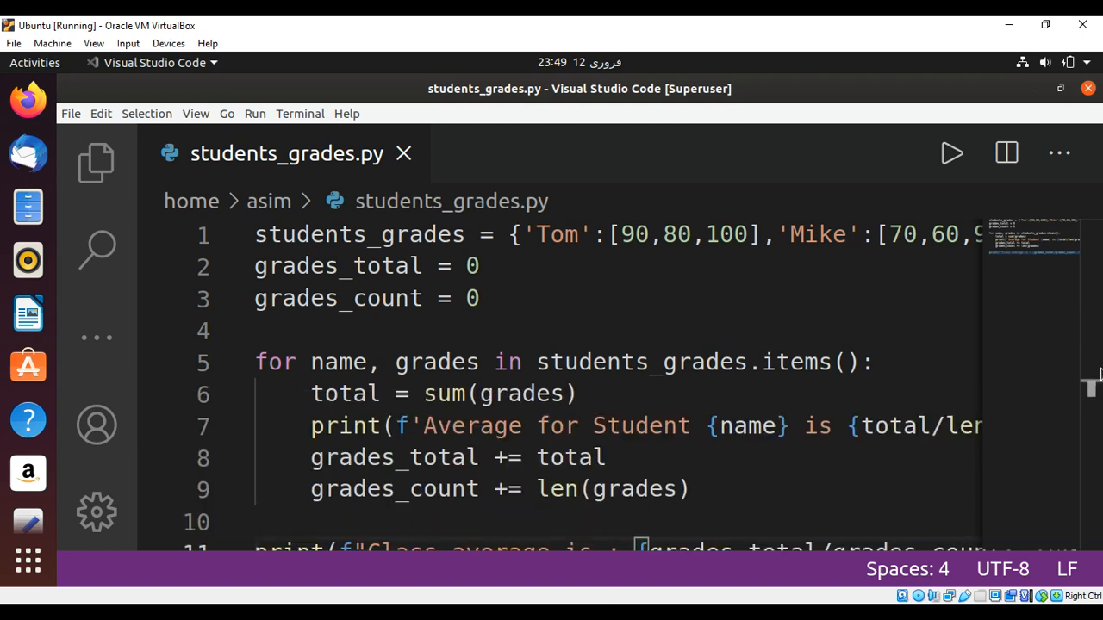